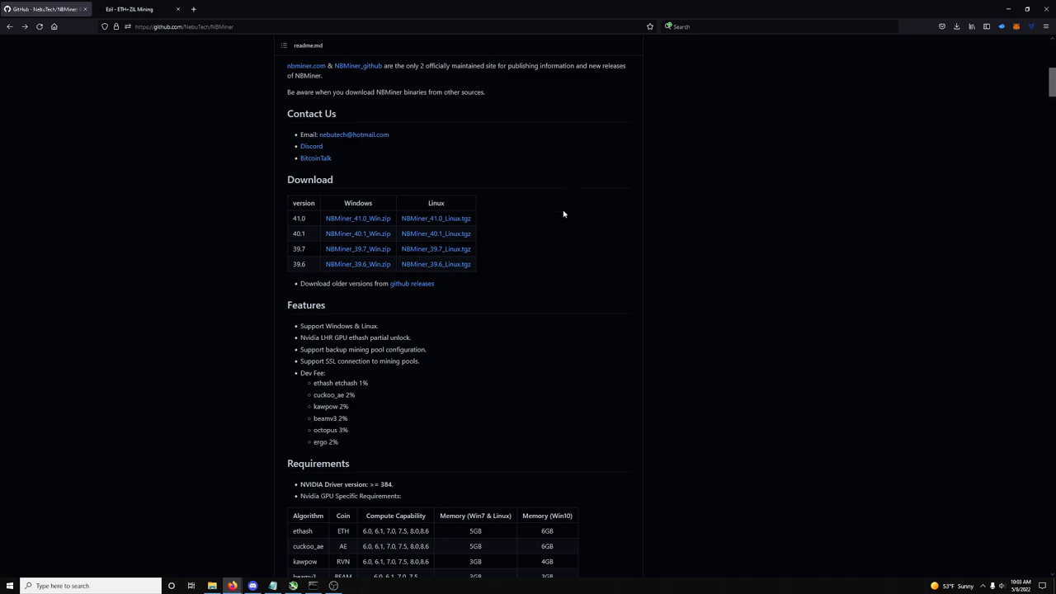
mouse_move(667, 248)
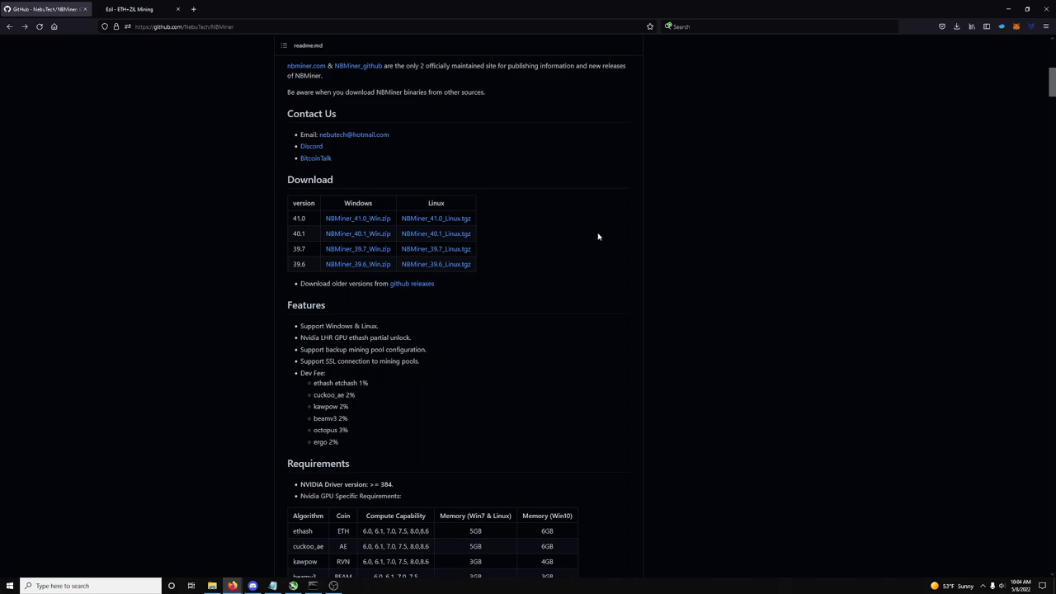
mouse_move(625, 315)
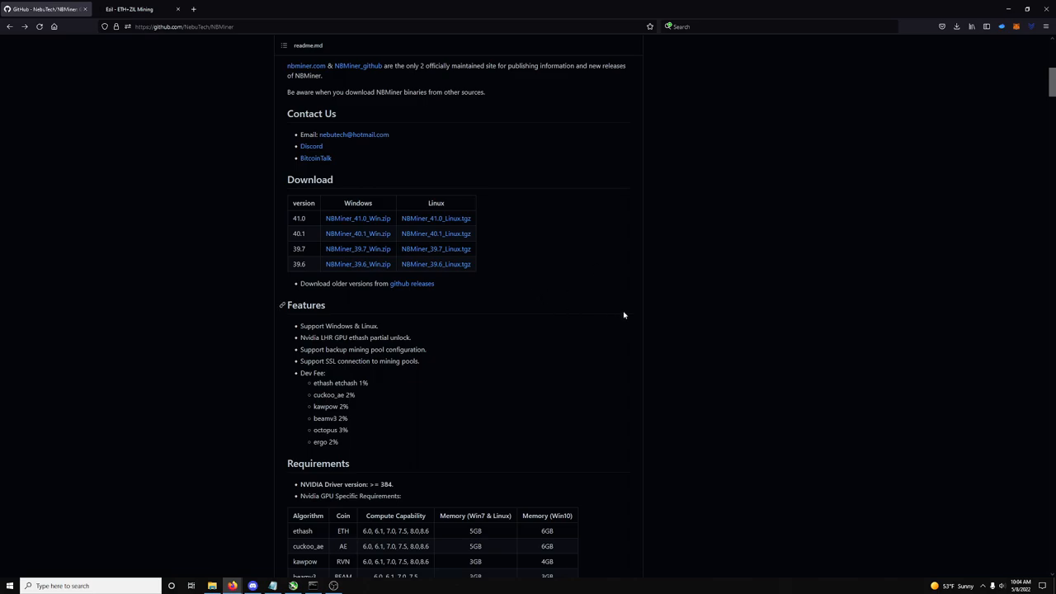
mouse_move(648, 291)
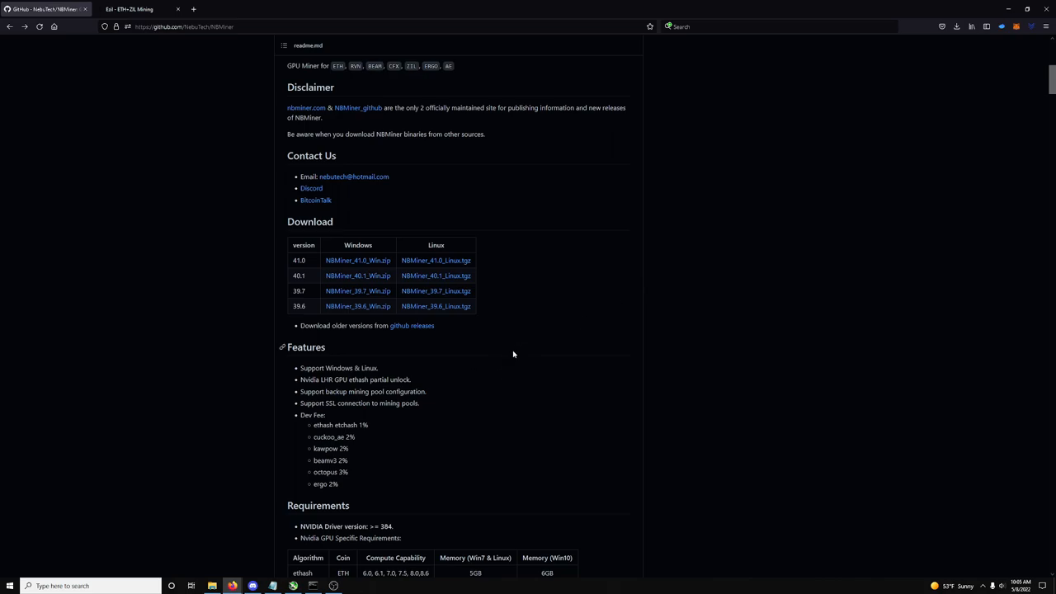
mouse_move(516, 359)
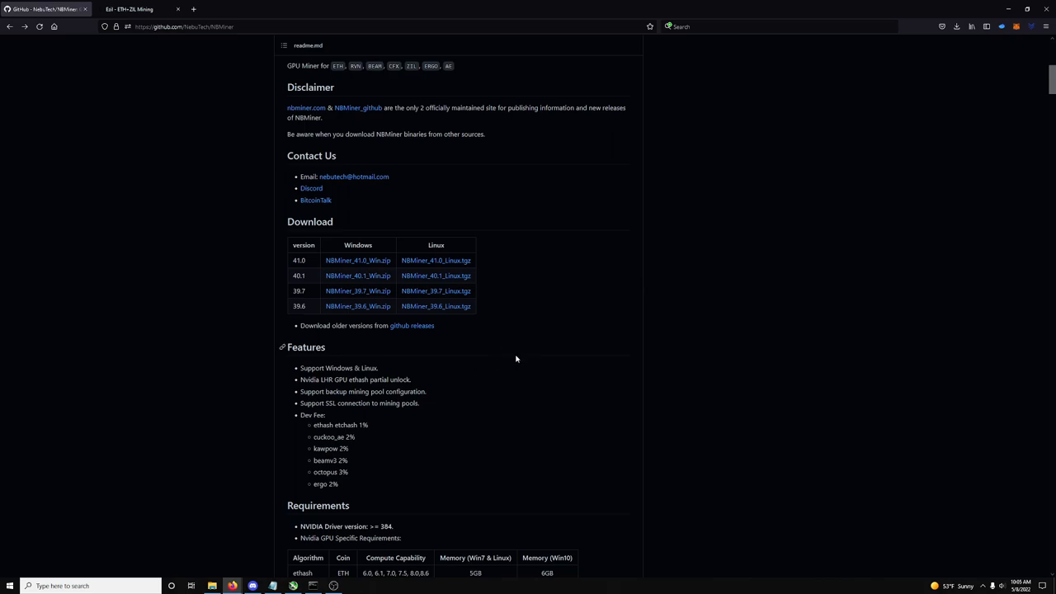
- Download NBMiner_41.0_Win.zip from the readme's Download table and dismiss the downloads panel
right_click(517, 338)
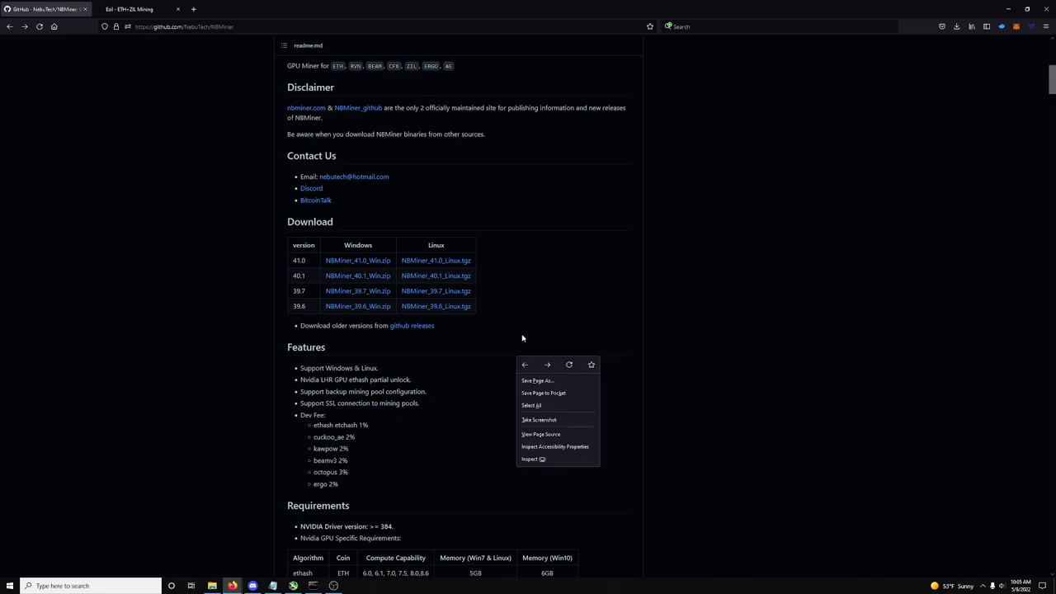
left_click(521, 330)
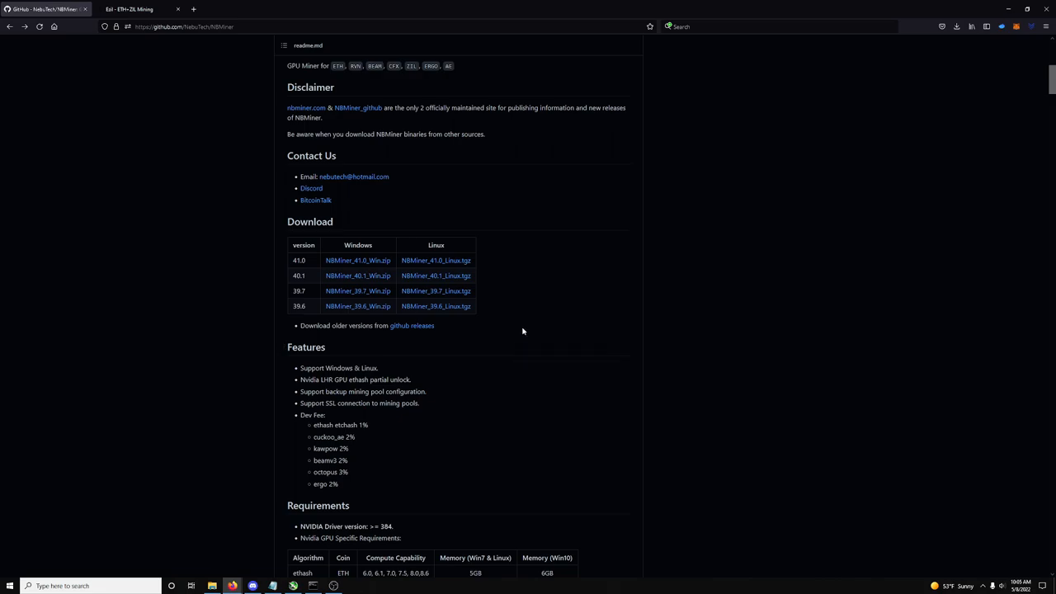
mouse_move(521, 332)
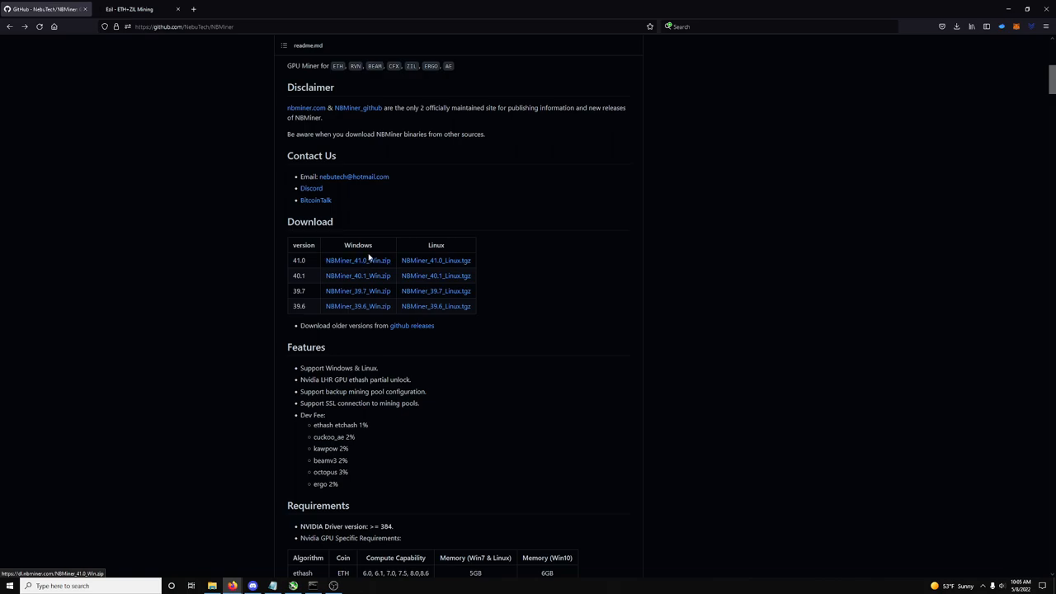
mouse_move(358, 260)
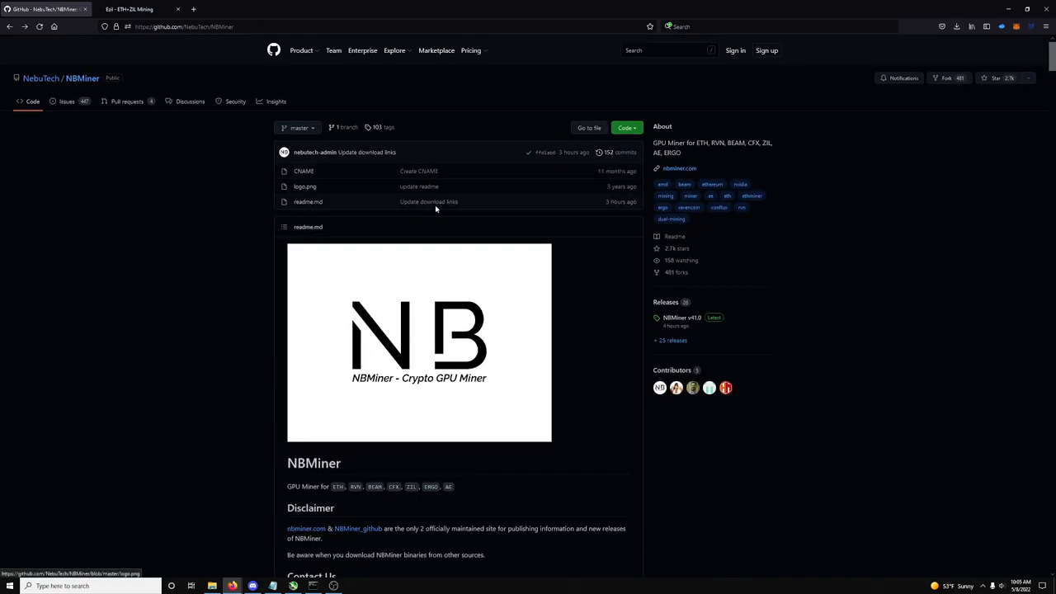
scroll("down", 3)
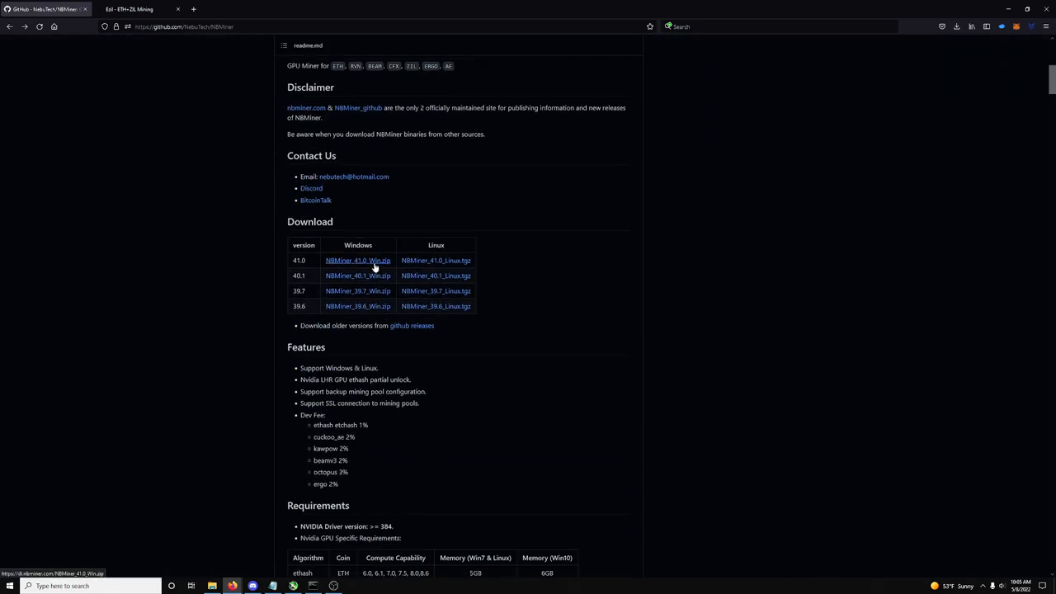
left_click(358, 260)
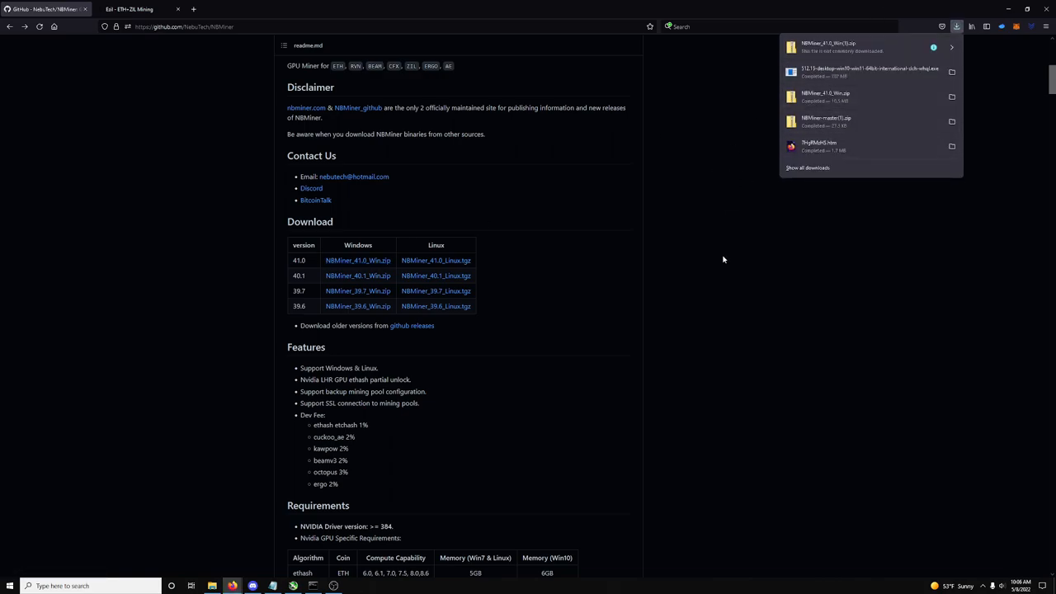
left_click(604, 324)
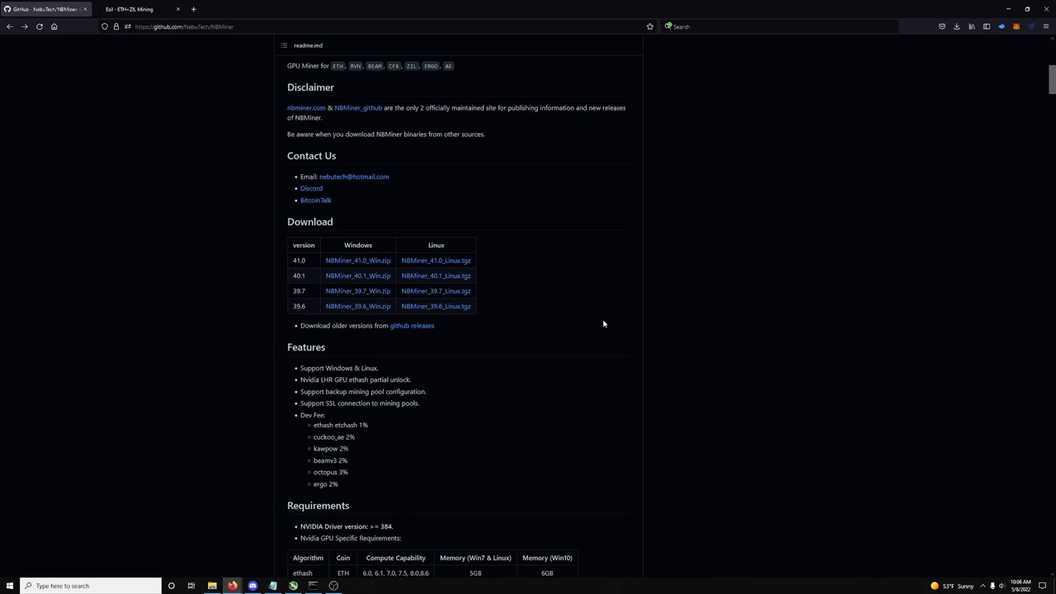
mouse_move(260, 569)
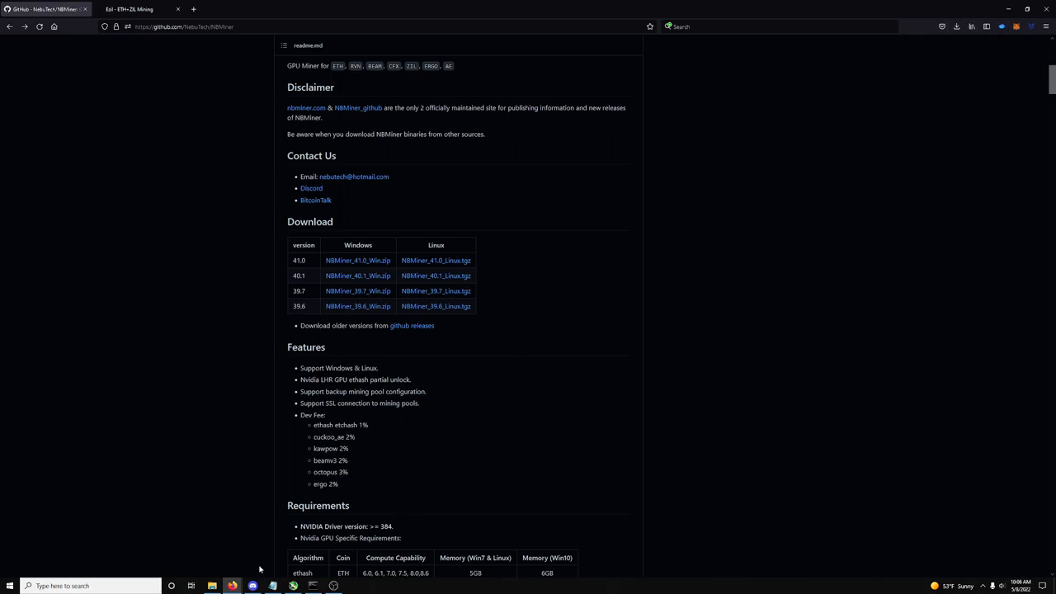
- Navigate from Desktop into the NBMiner_Win folder and select its readme file
left_click(212, 586)
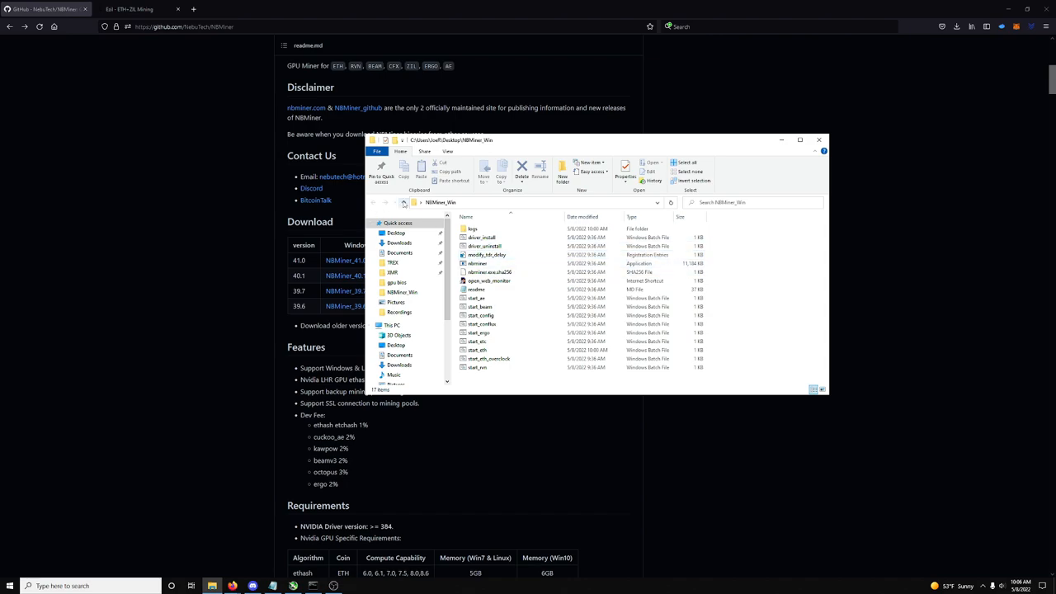
left_click(374, 202)
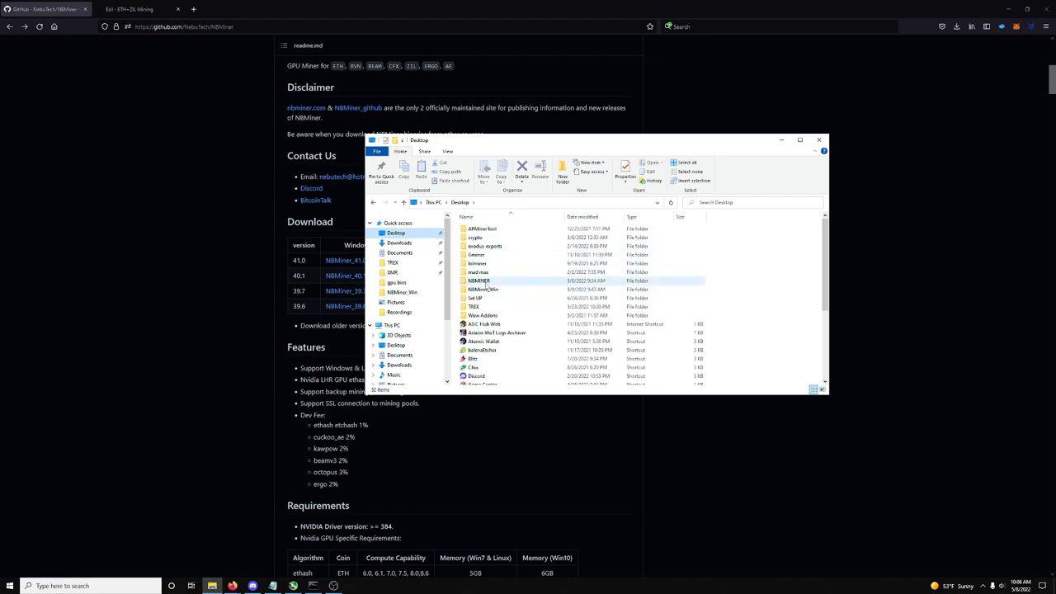
double_click(483, 289)
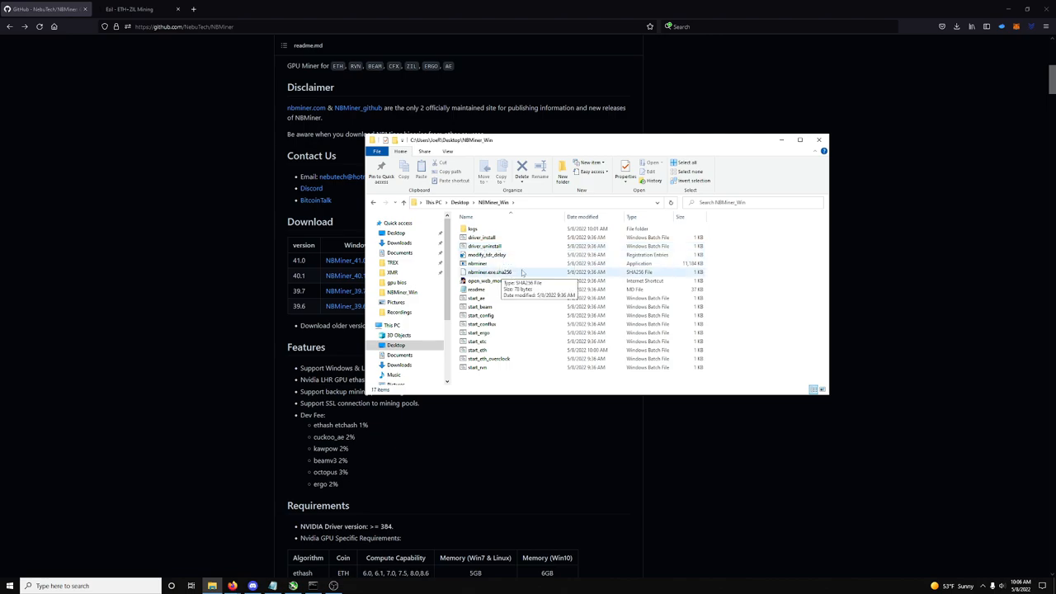
mouse_move(521, 274)
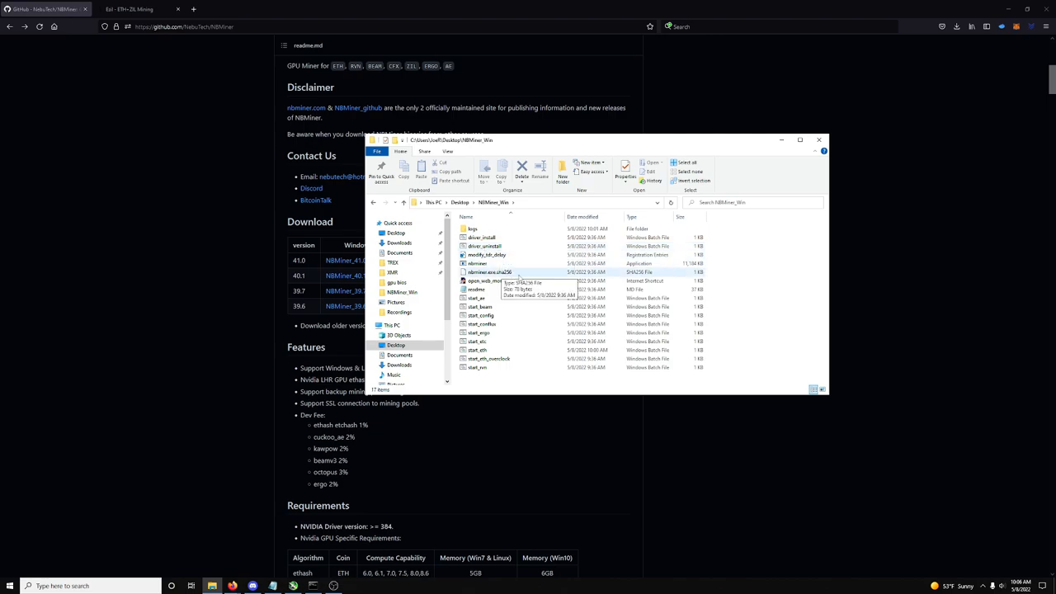
mouse_move(518, 295)
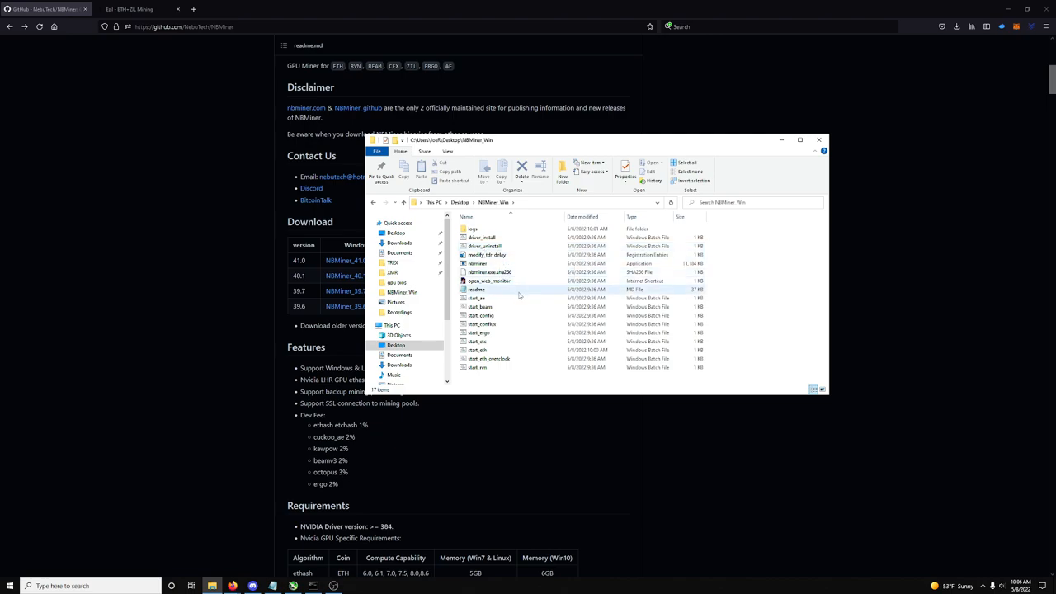
mouse_move(479, 306)
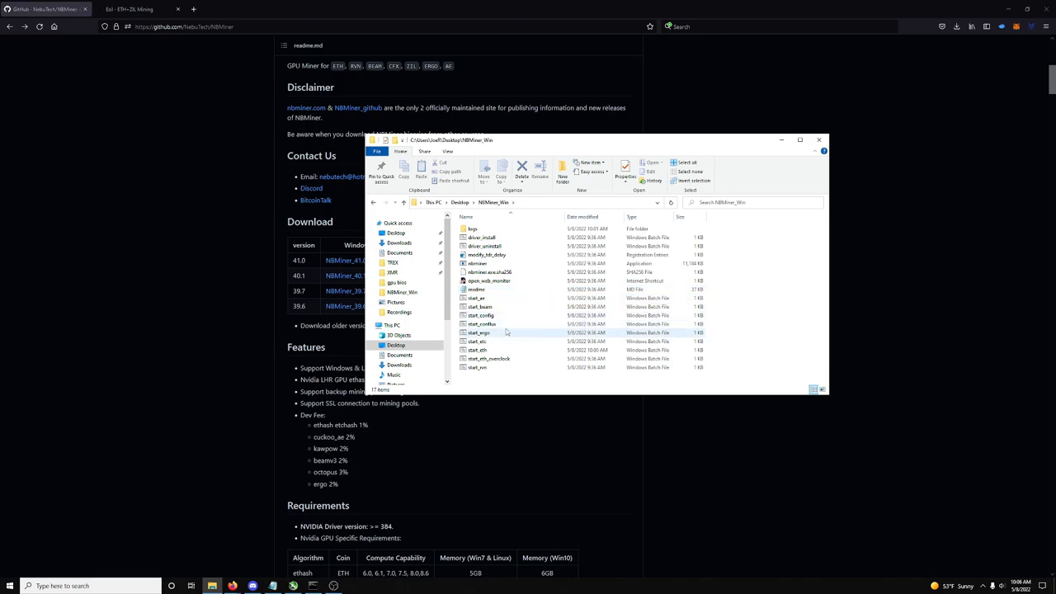
mouse_move(479, 332)
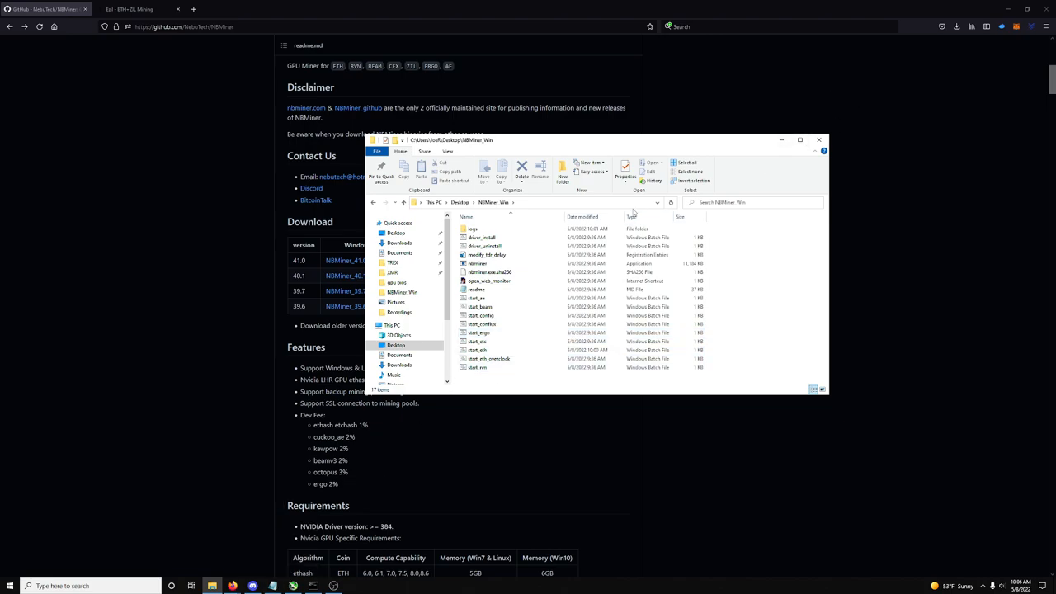
mouse_move(485, 316)
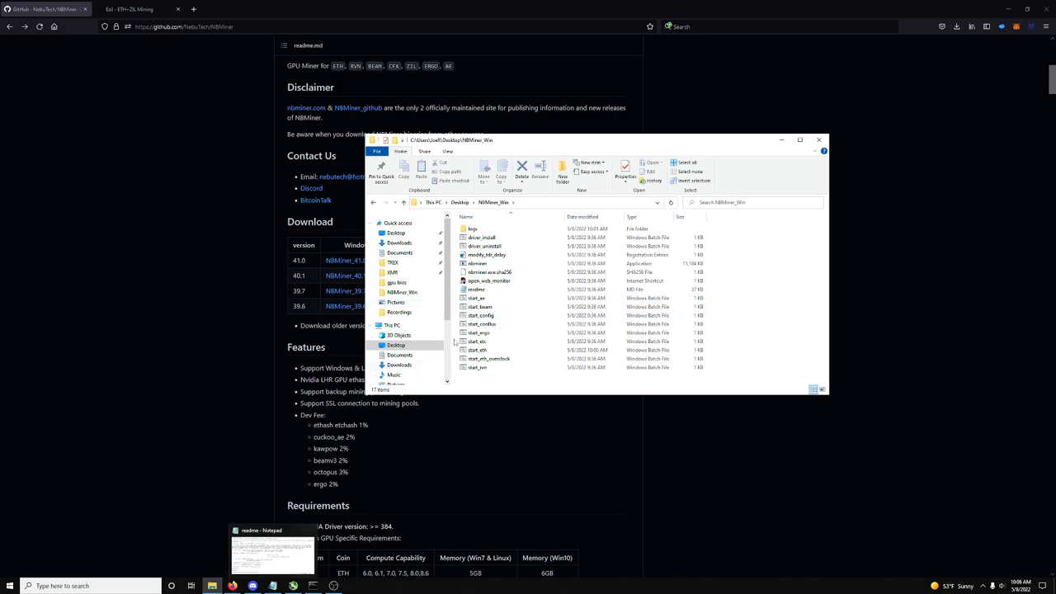
left_click(477, 290)
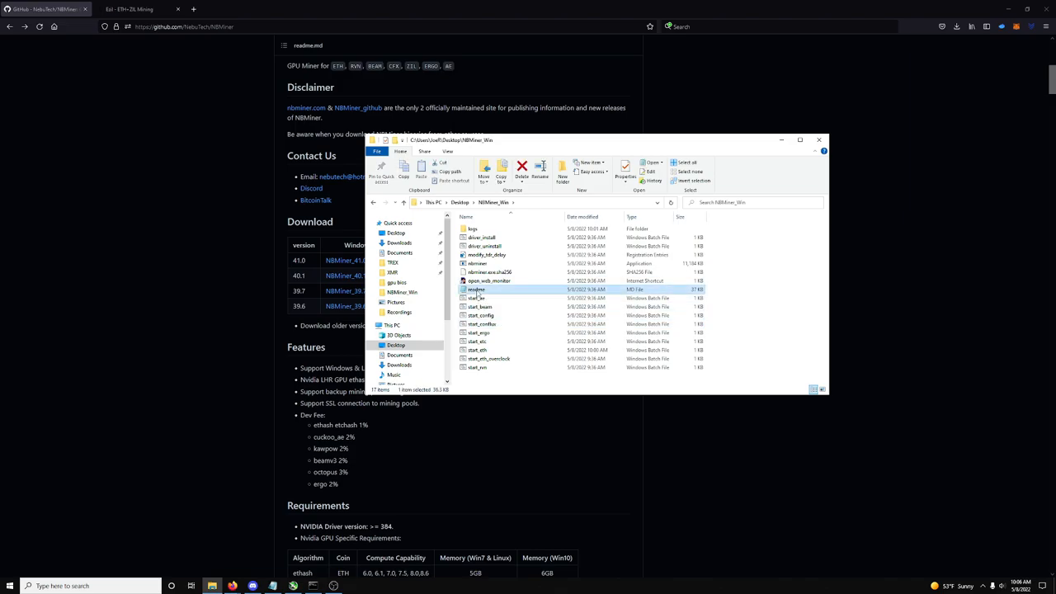
- Open the readme in Notepad and scroll to the power-limit and clock options
double_click(477, 289)
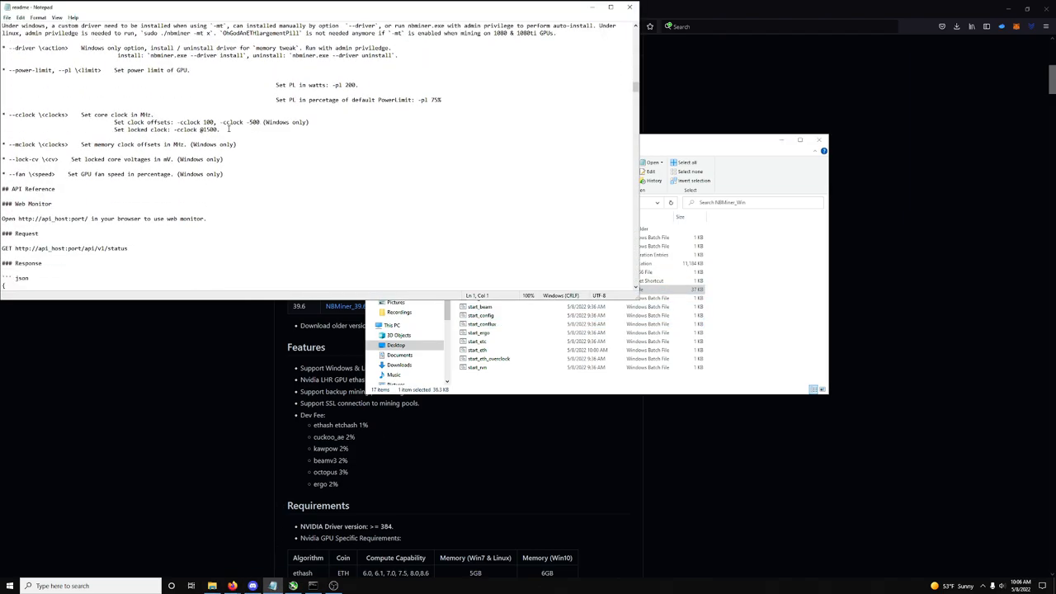
scroll("down", 3)
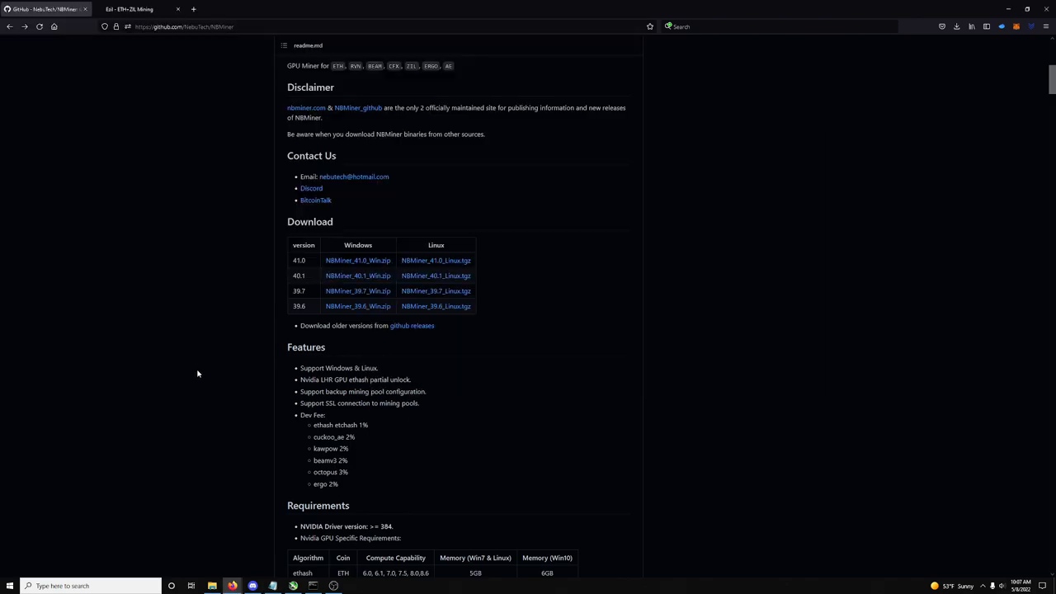
- Search Google for 'nvidia drivers all' in a new tab
left_click(194, 9)
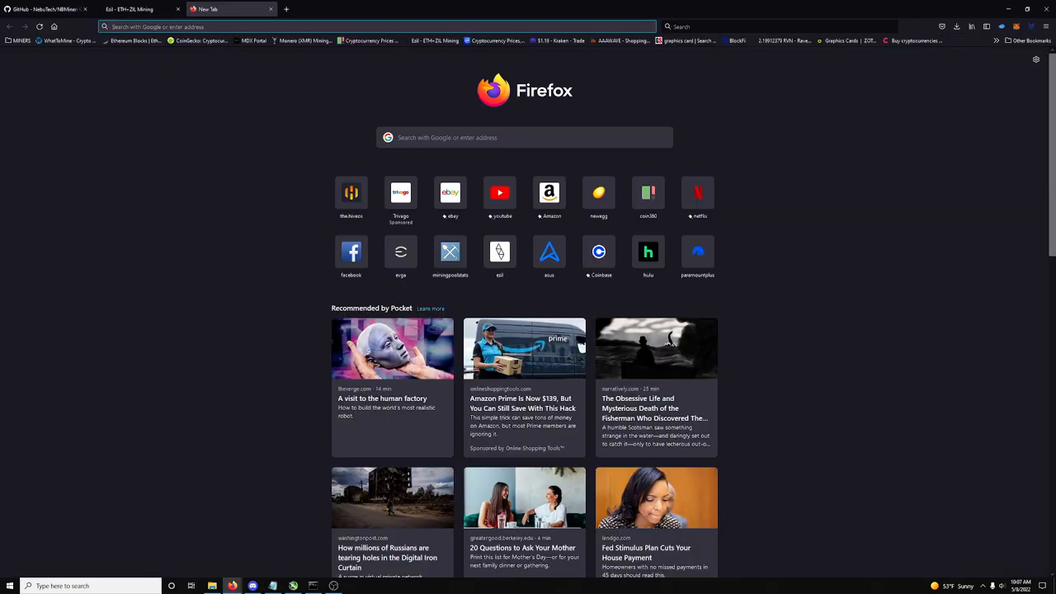
type("nvidia drivers")
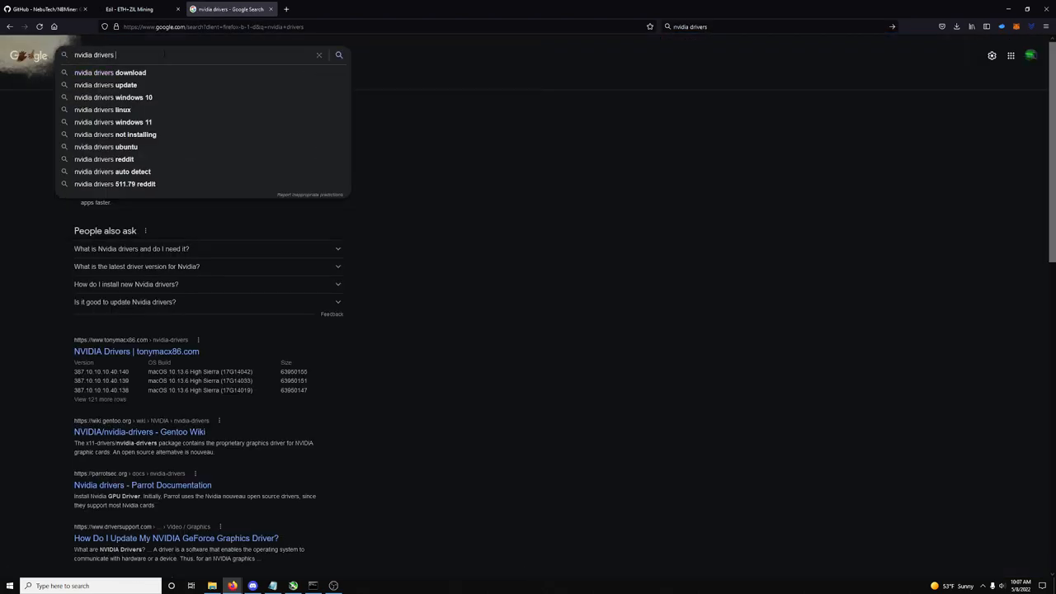
type("alll")
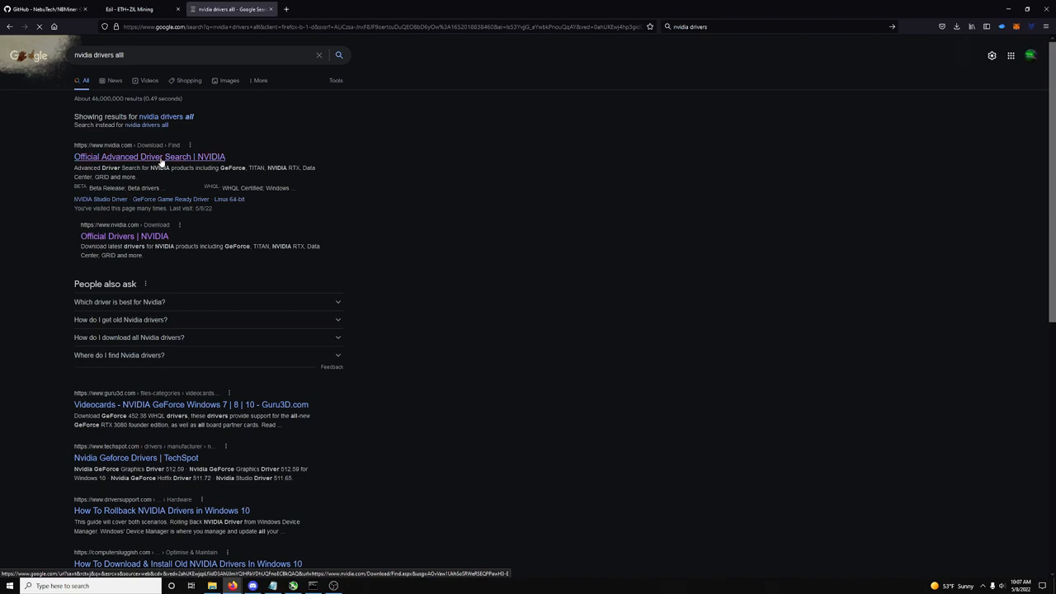
- Find DCH drivers for the RTX 3080 Ti on Windows 10 64-bit, then return to GitHub
left_click(149, 157)
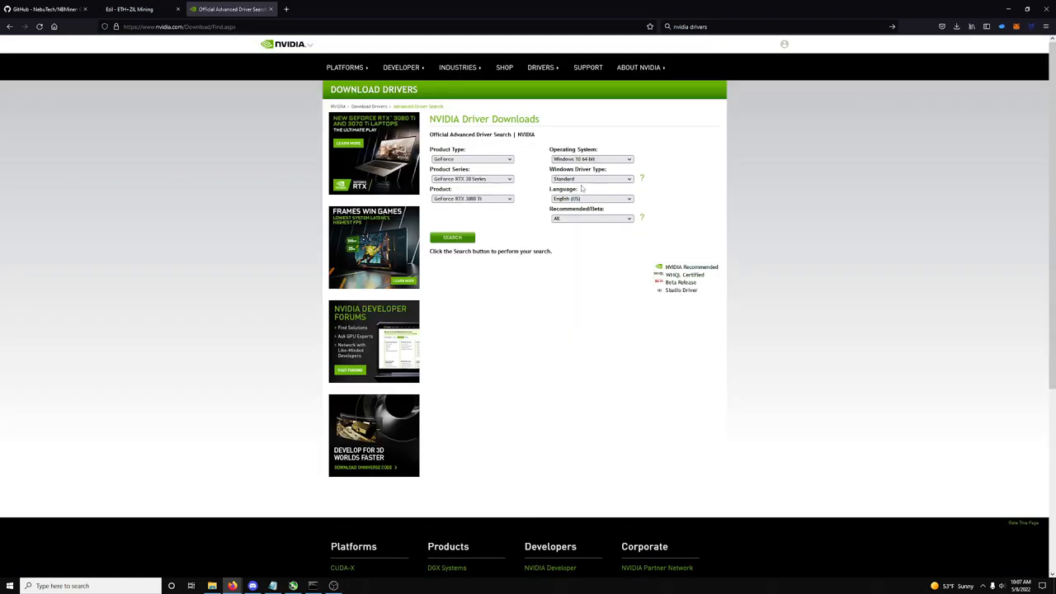
left_click(453, 238)
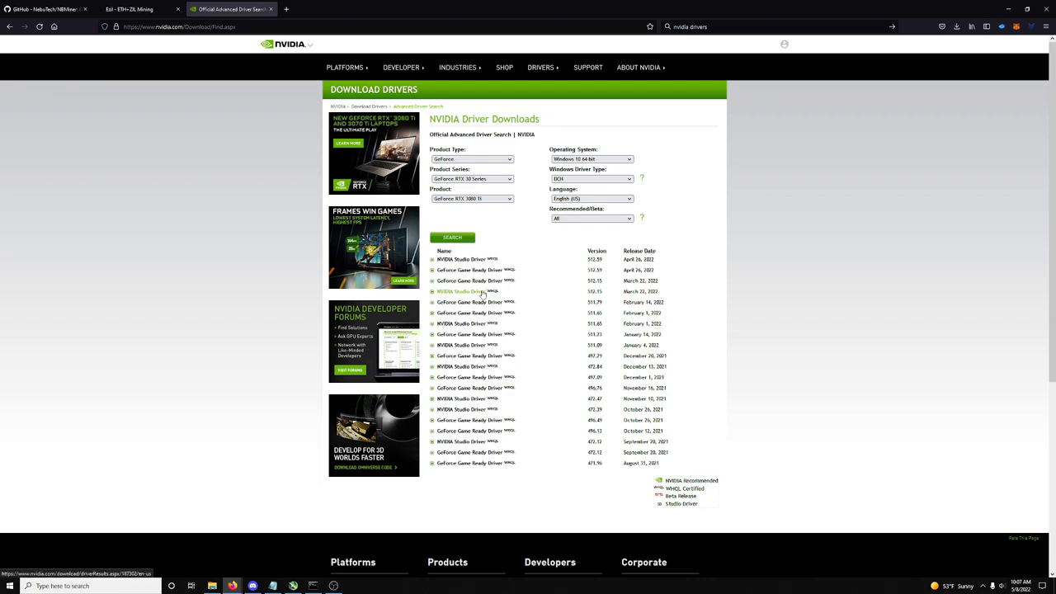
mouse_move(482, 292)
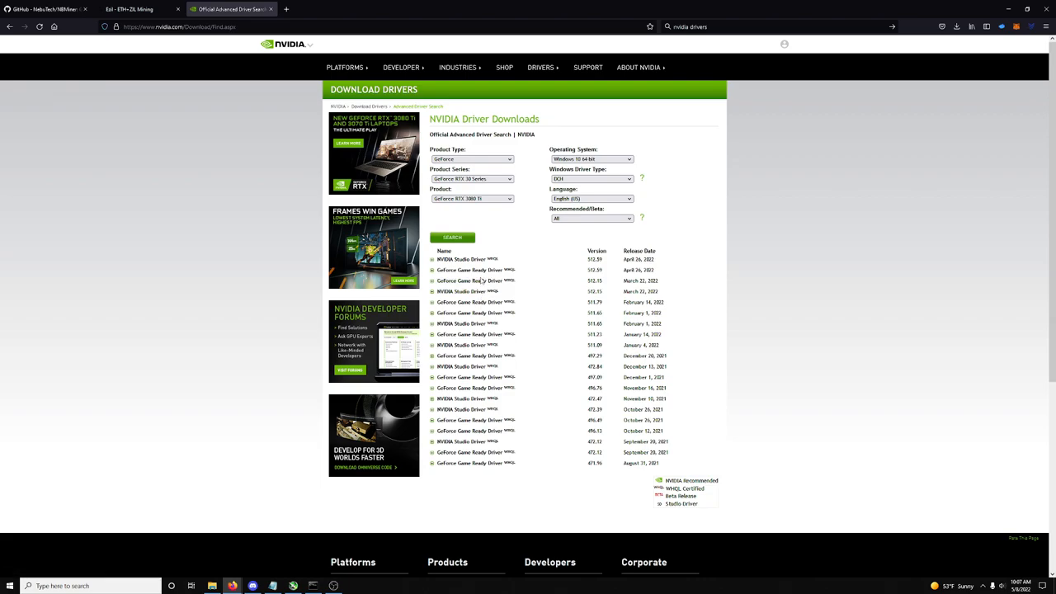
mouse_move(470, 281)
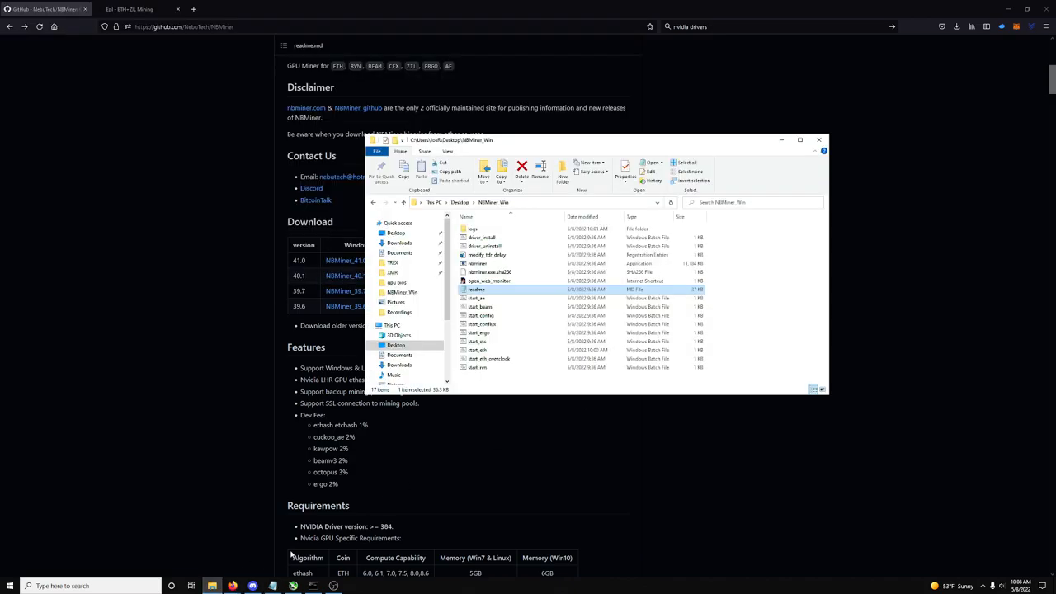
left_click(477, 349)
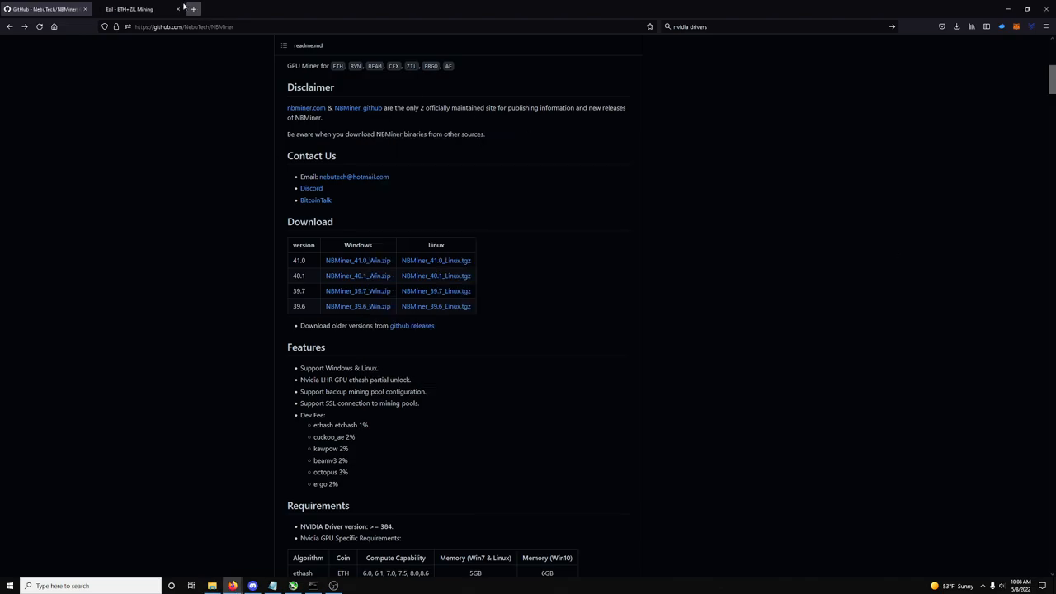
- Scroll Ezil's Start mining page past region and wallets to the NBMiner ezil.bat command
left_click(129, 9)
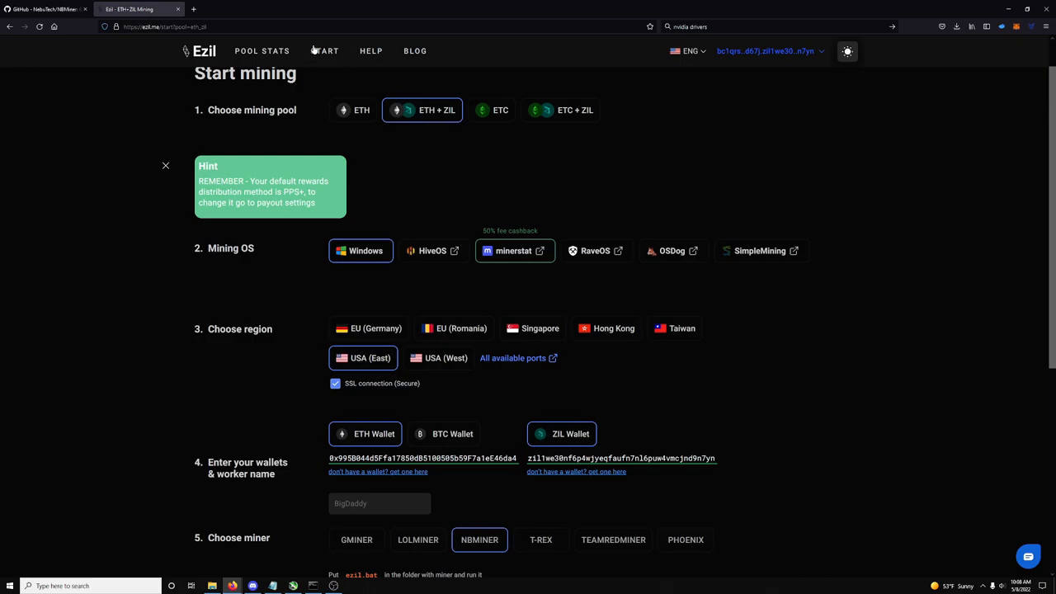
mouse_move(404, 298)
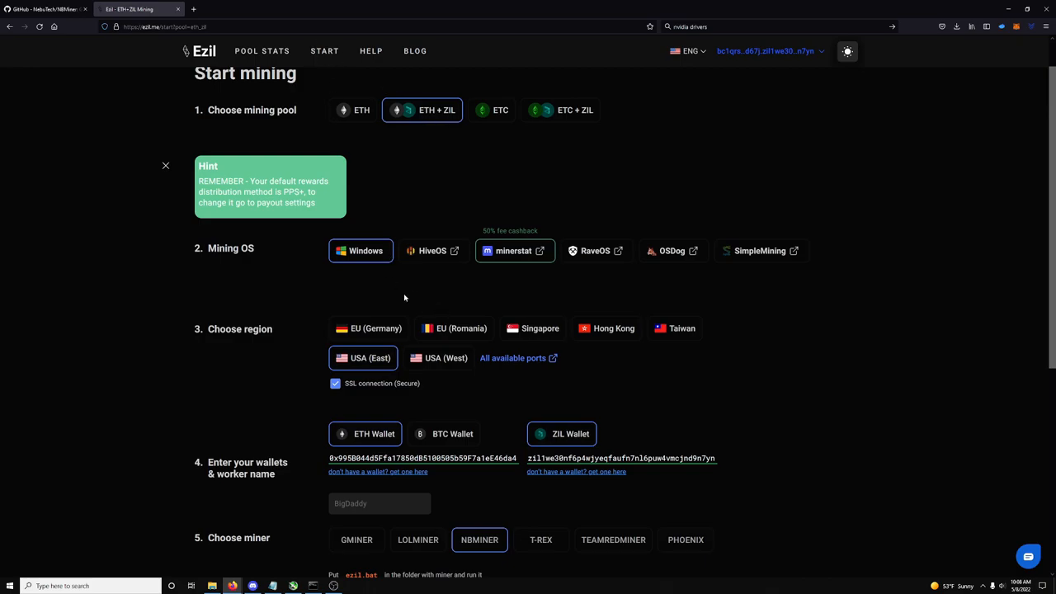
scroll("down", 3)
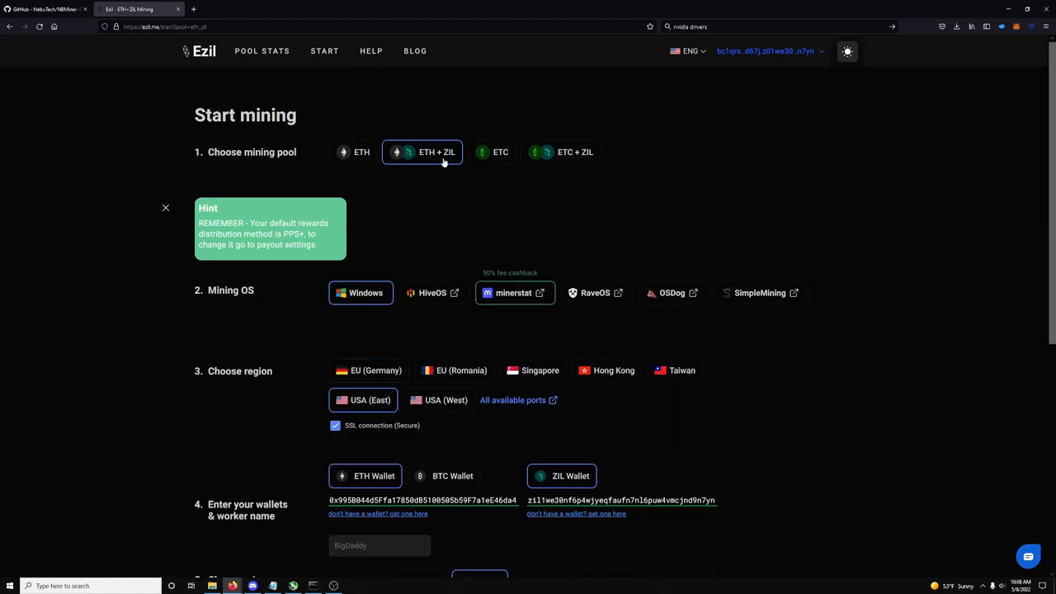
mouse_move(511, 162)
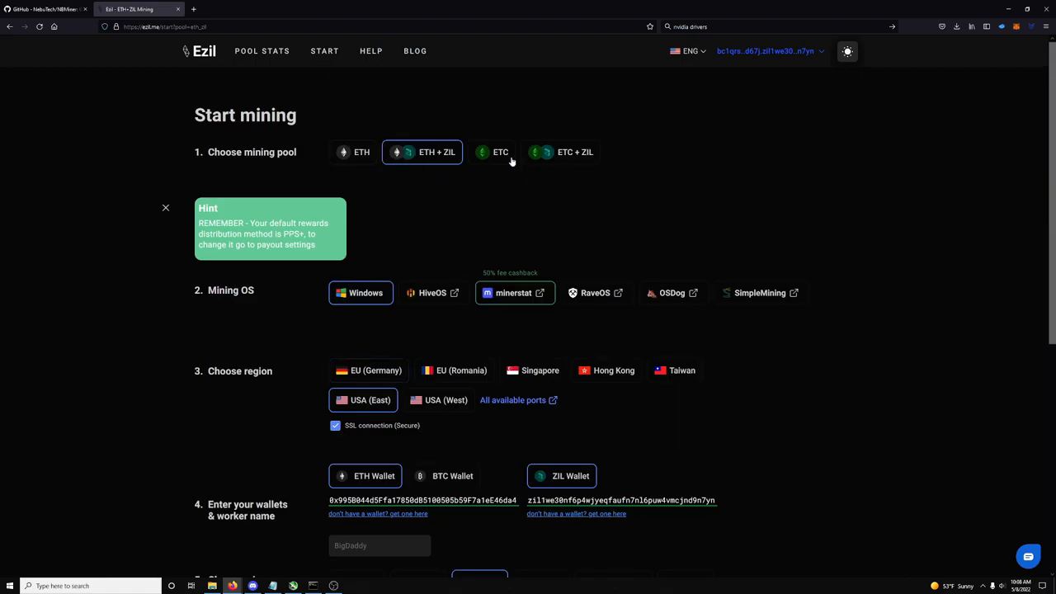
scroll("down", 3)
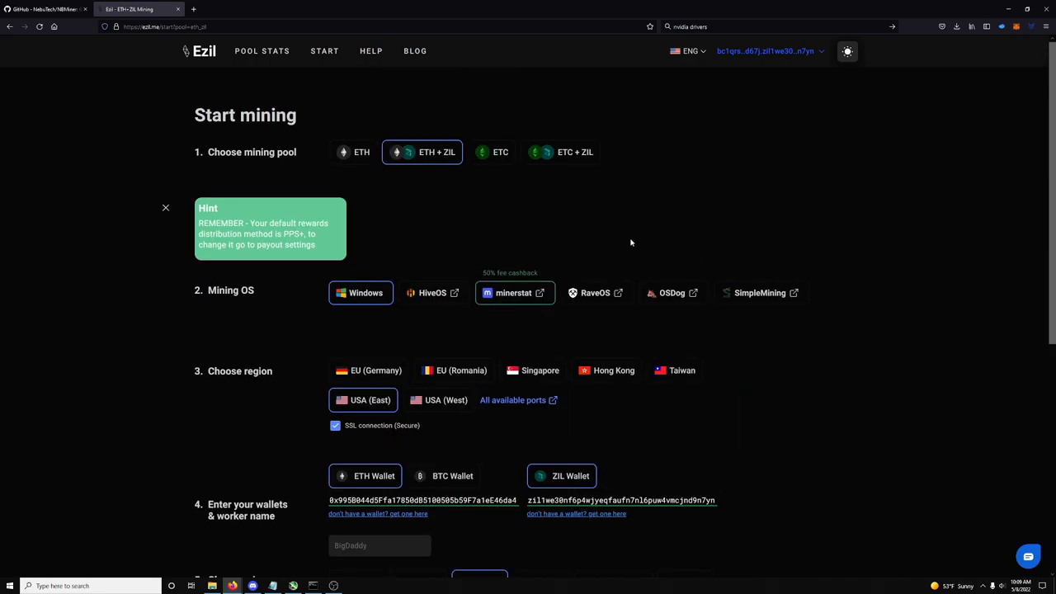
scroll("down", 3)
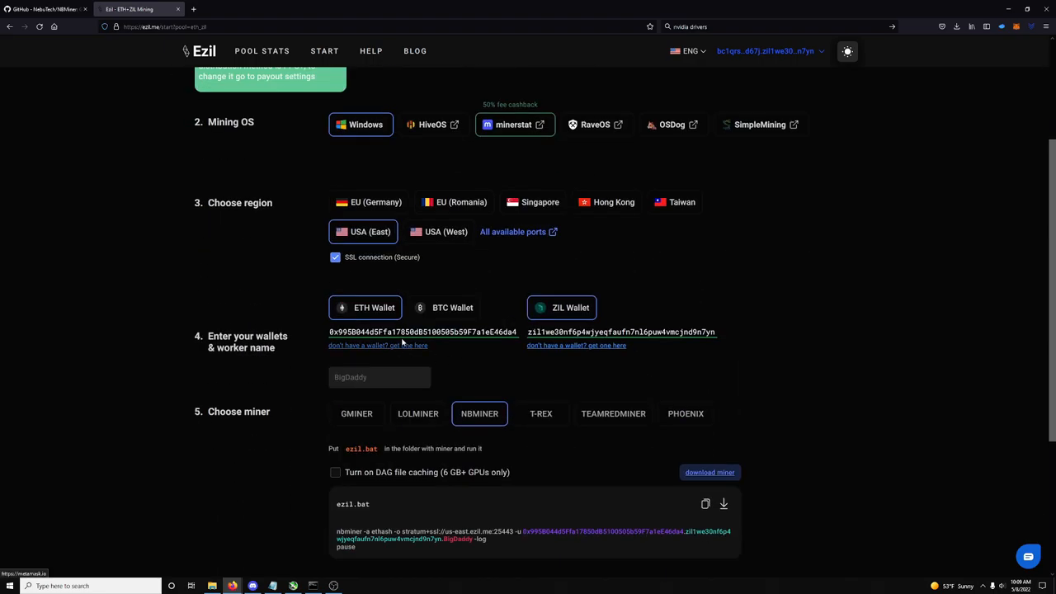
scroll("down", 3)
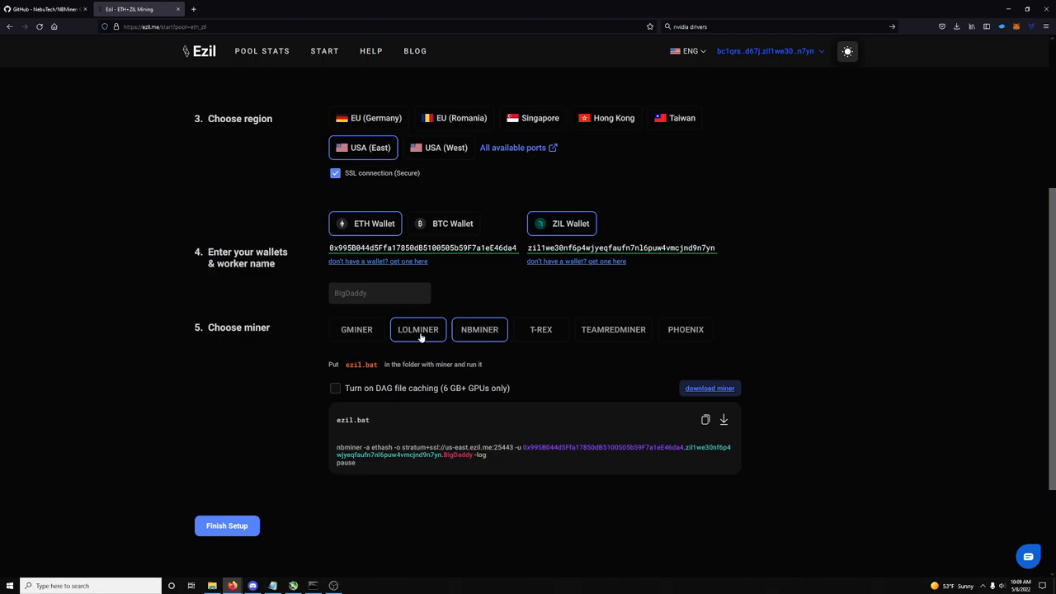
left_click(480, 329)
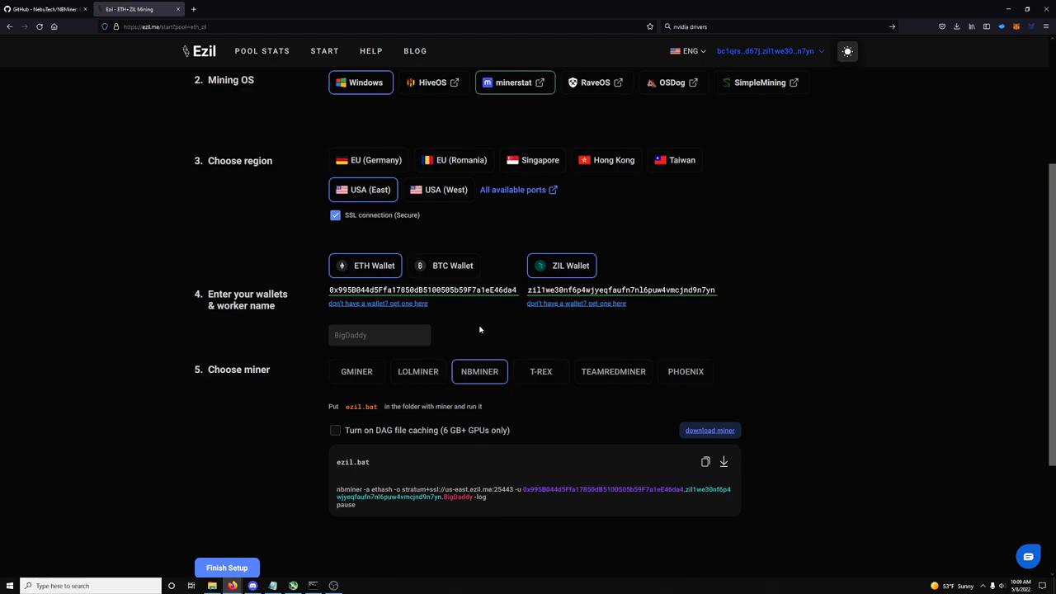
mouse_move(487, 336)
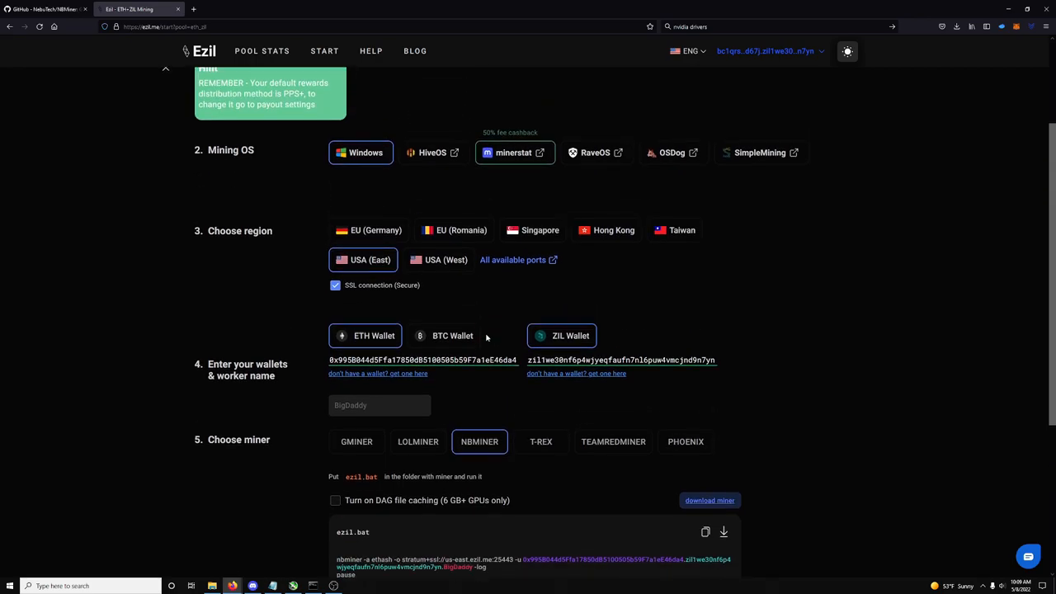
scroll("down", 3)
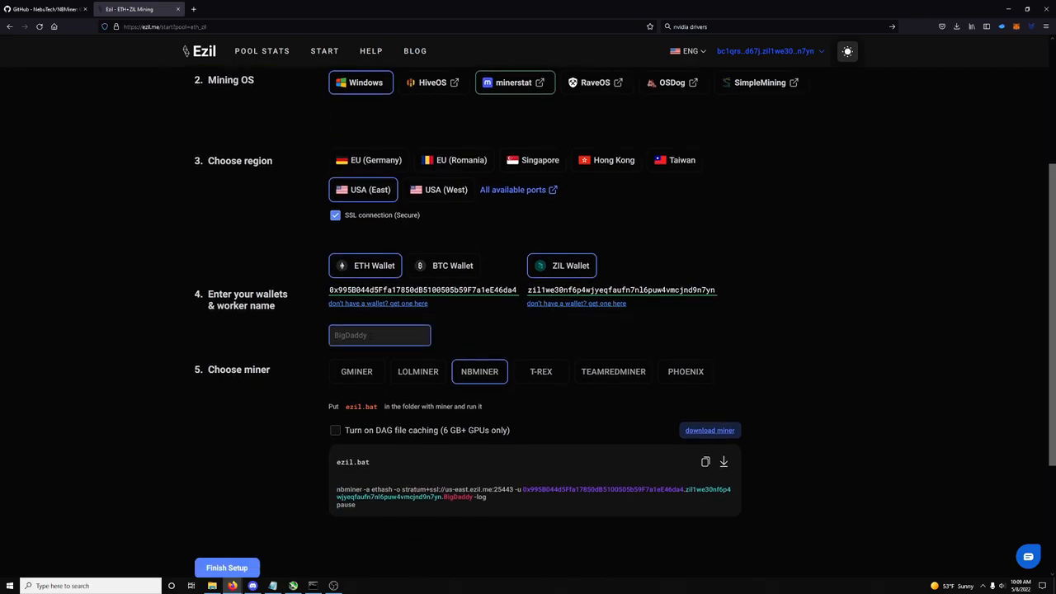
scroll("down", 3)
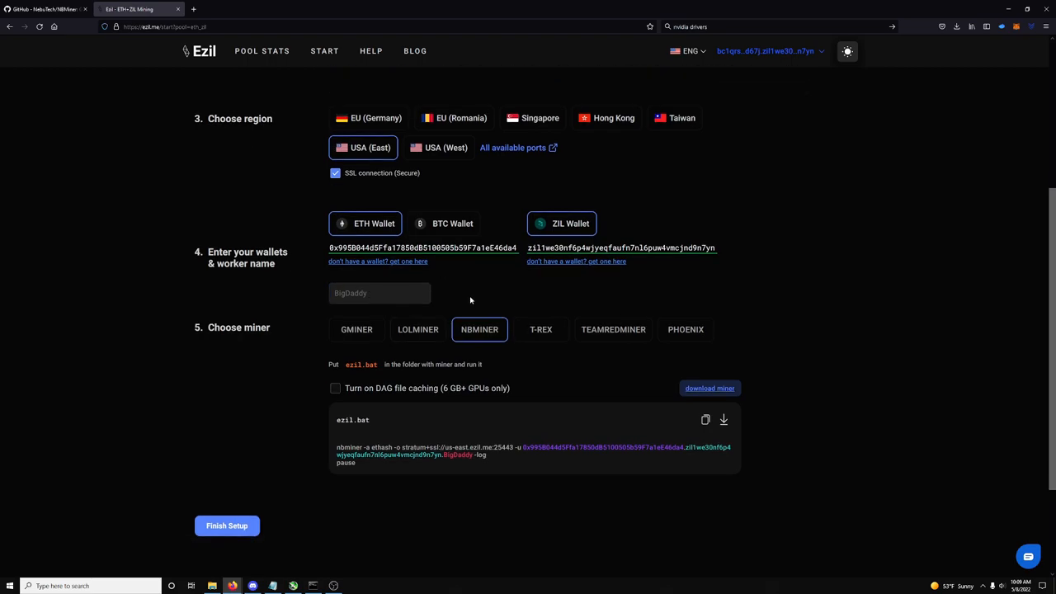
mouse_move(461, 306)
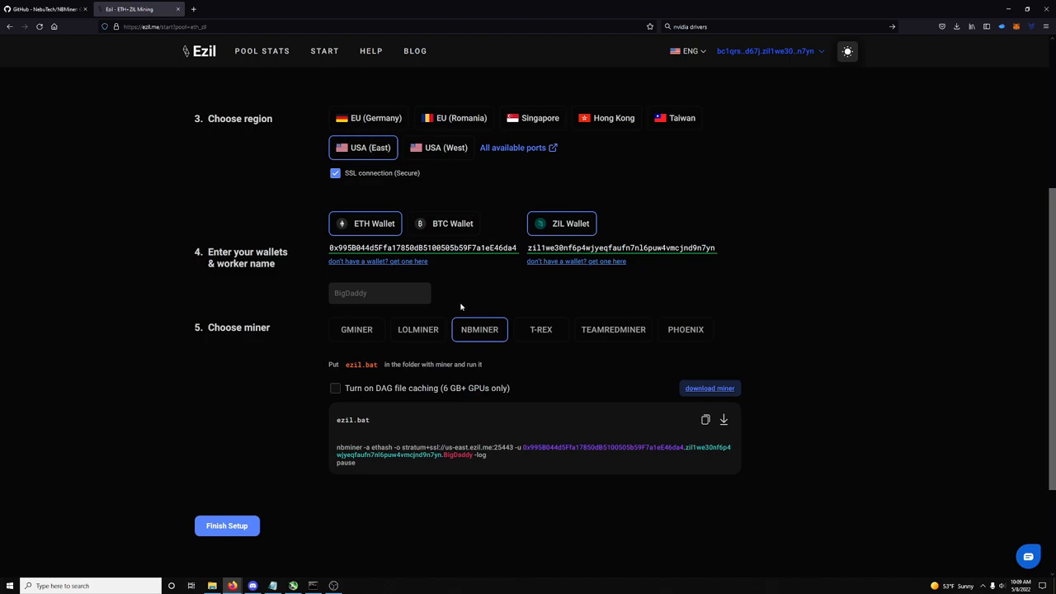
mouse_move(458, 312)
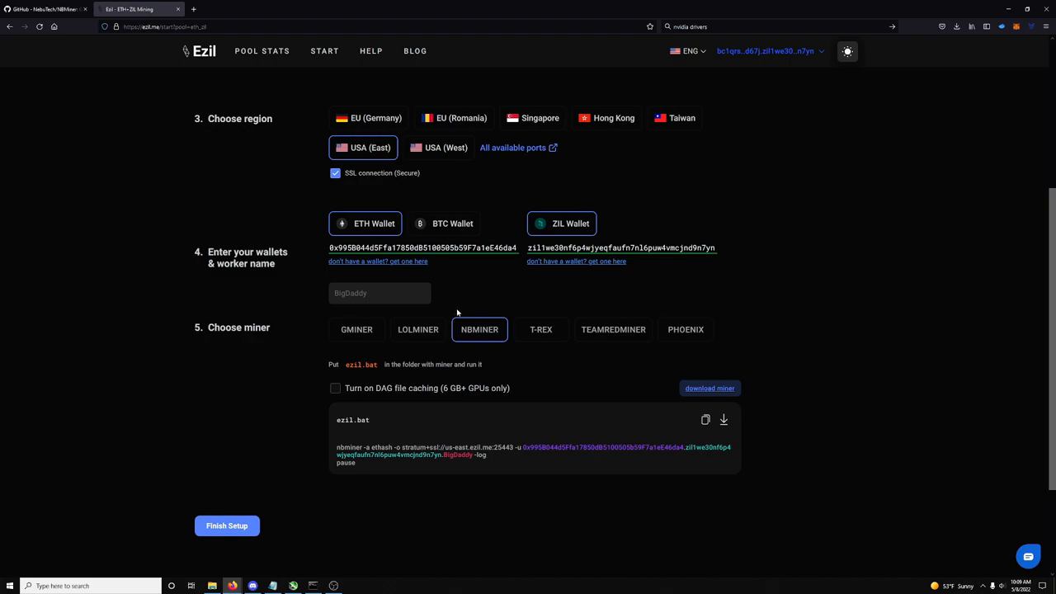
mouse_move(460, 317)
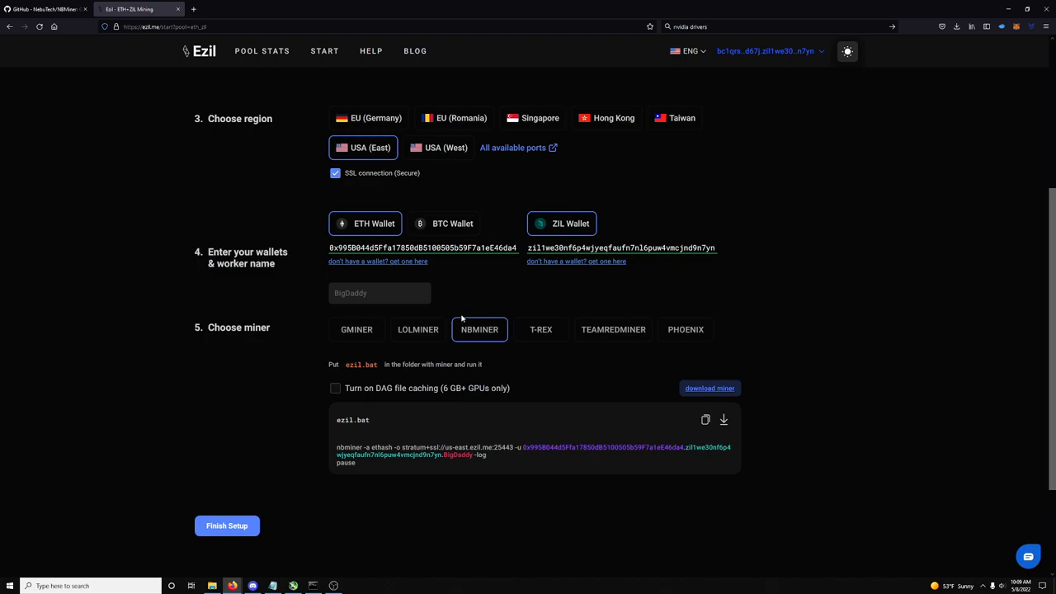
mouse_move(502, 435)
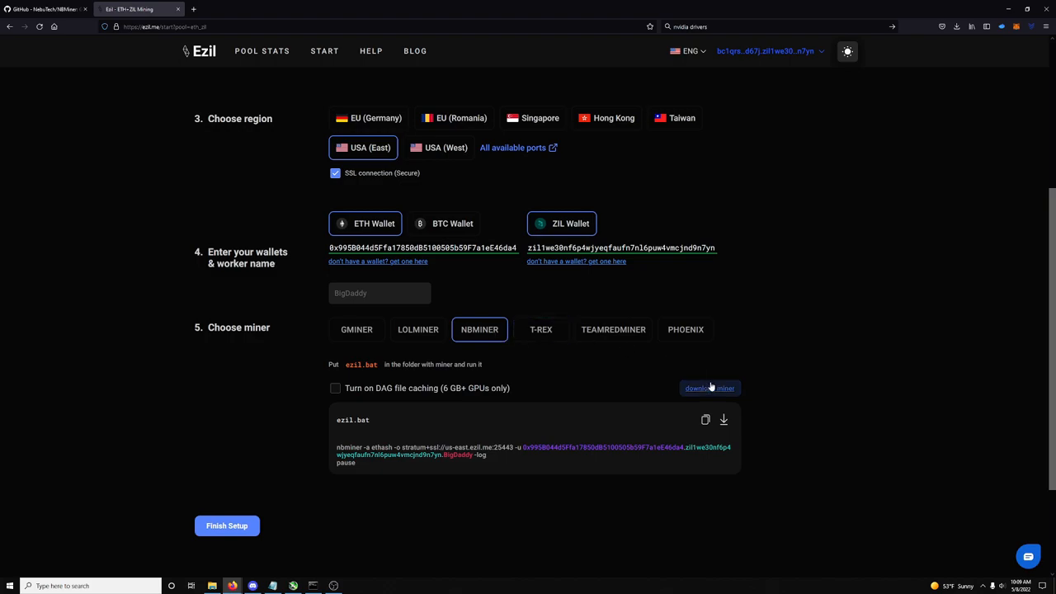
mouse_move(707, 404)
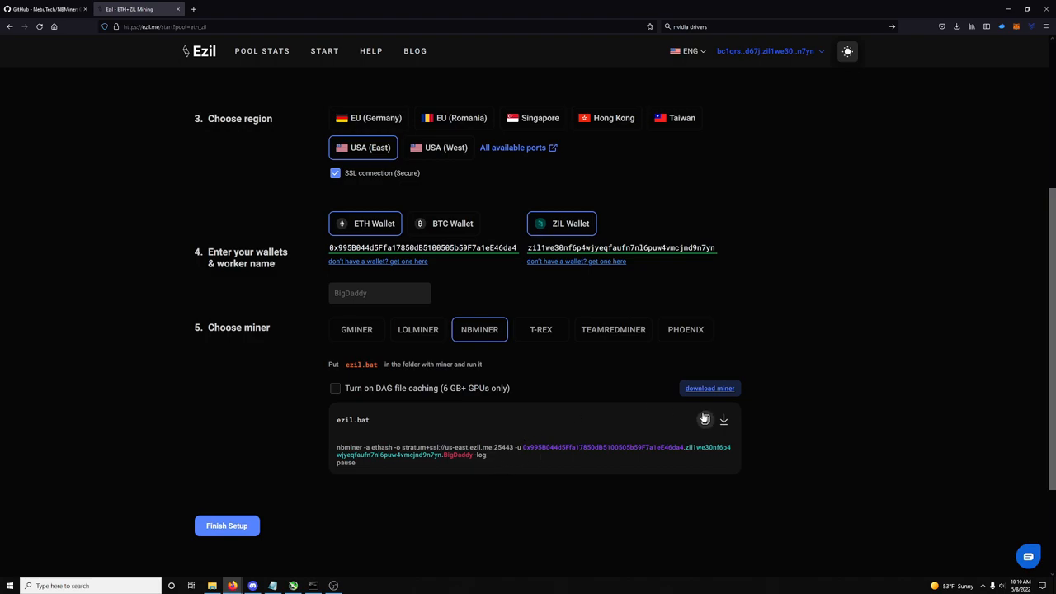
- Copy the ezil.bat mining command and open start_eth for editing in Notepad
left_click(705, 419)
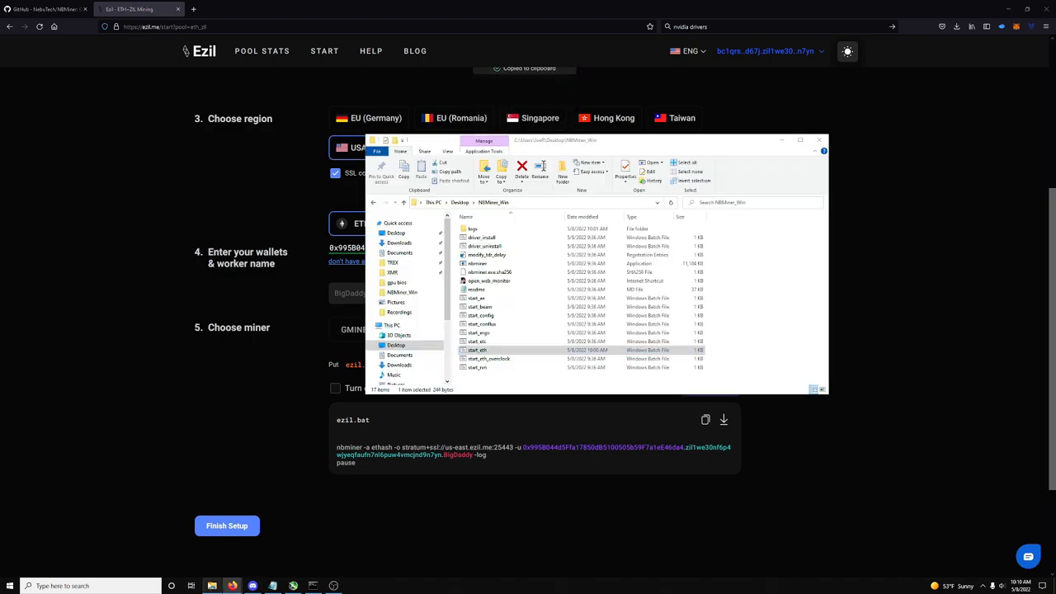
right_click(477, 350)
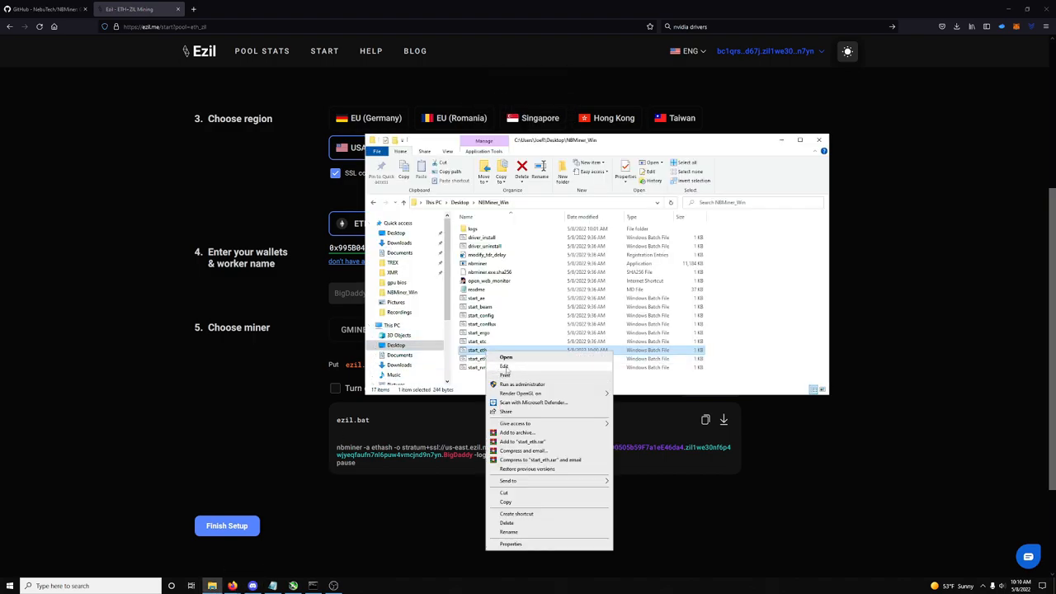
left_click(504, 365)
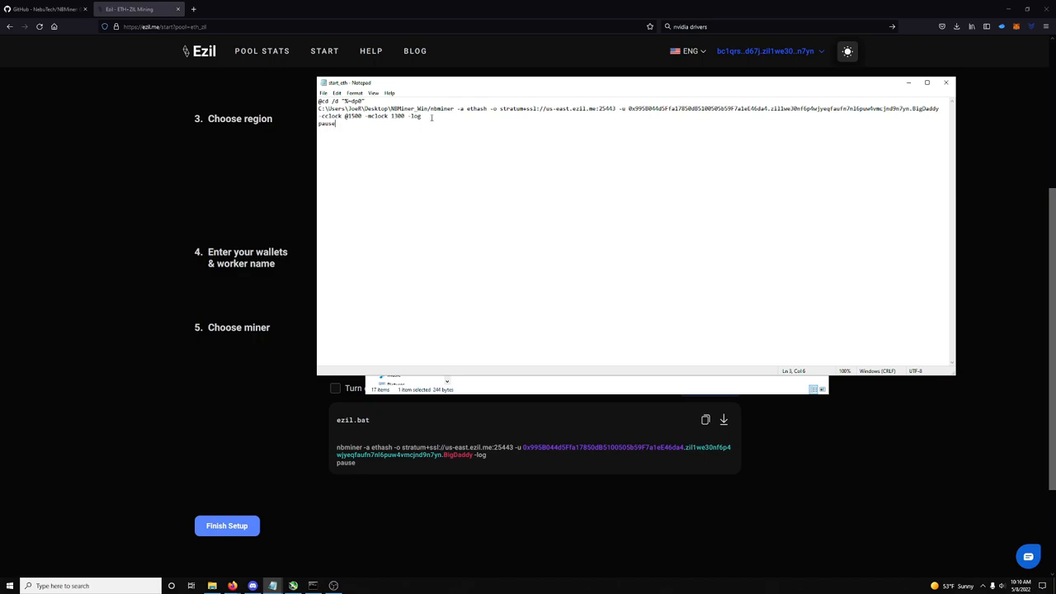
- Copy start_eth's folder location from its Properties and place it before nbminer
double_click(420, 109)
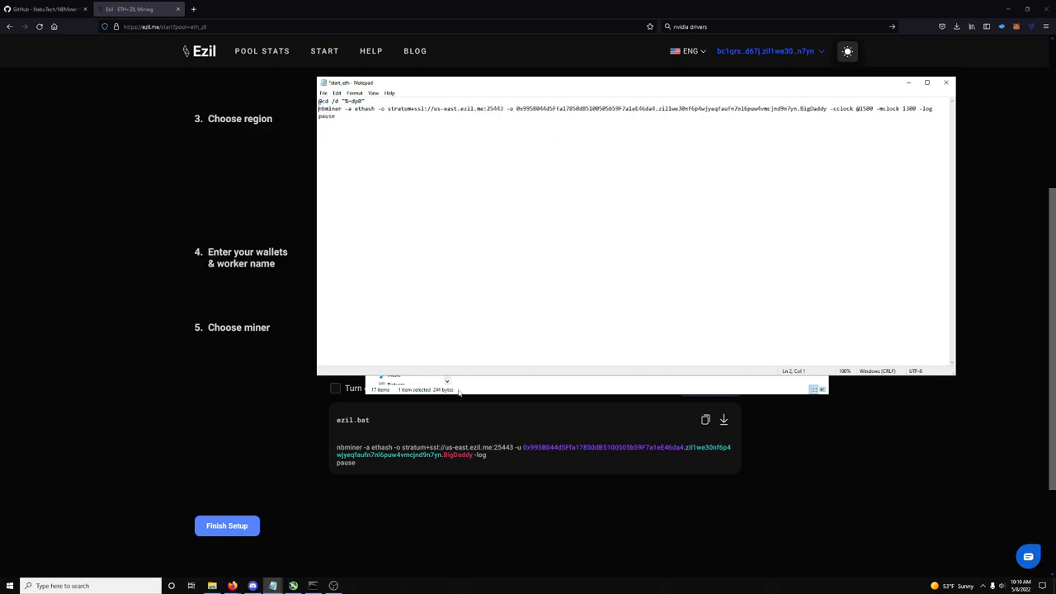
mouse_move(495, 388)
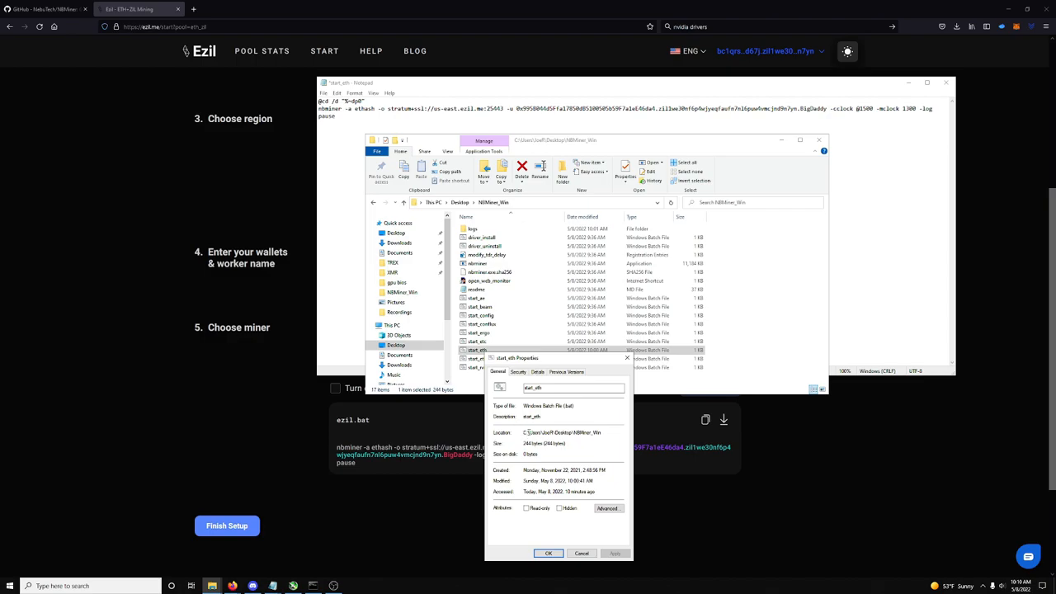
right_click(565, 433)
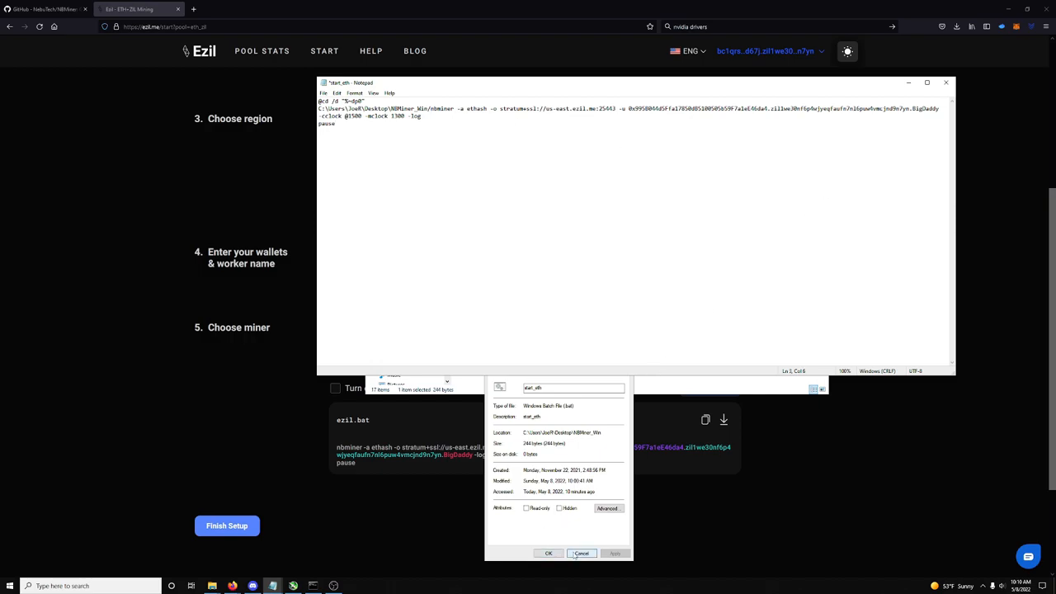
left_click(582, 553)
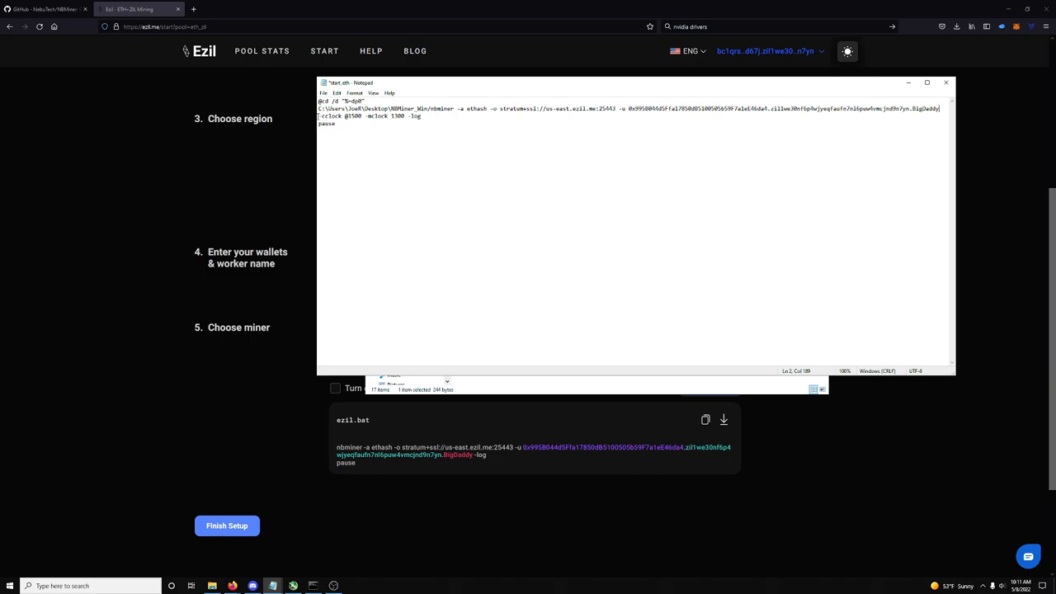
mouse_move(272, 586)
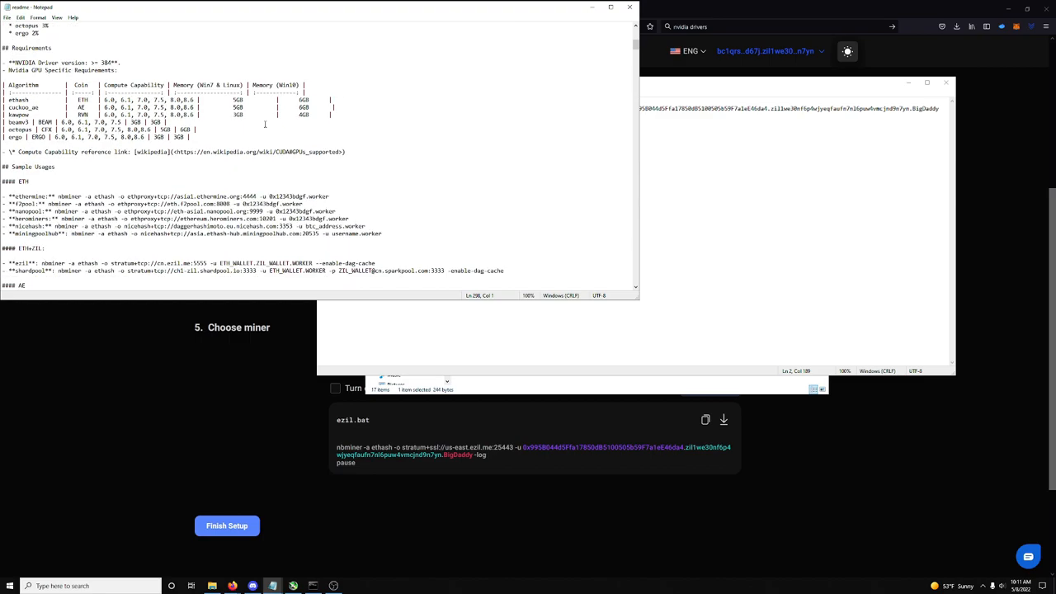
- Scroll readme.md down to the --cclock and --mclock option descriptions
scroll("down", 3)
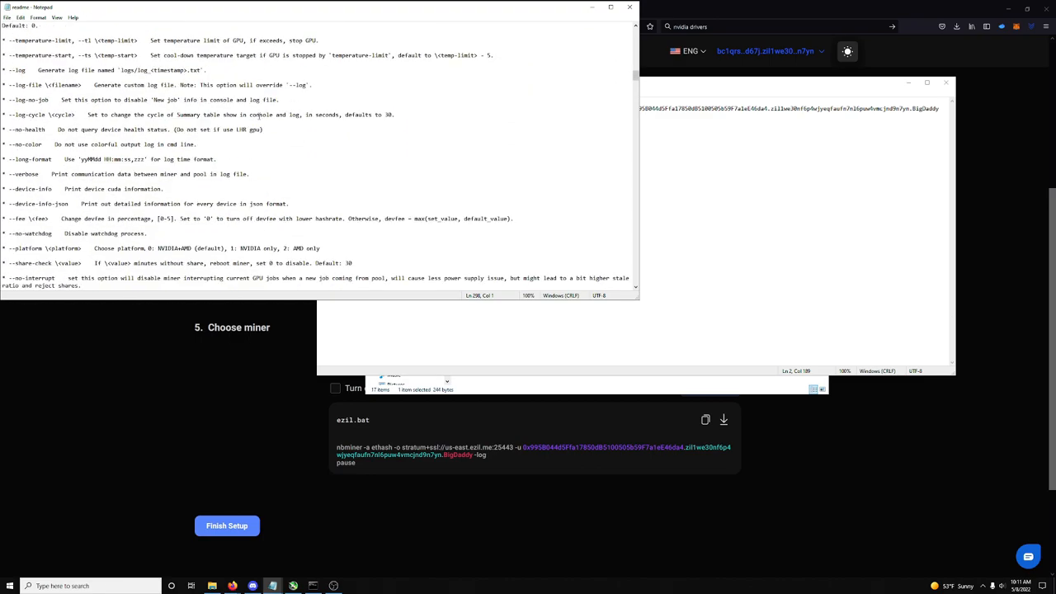
scroll("down", 3)
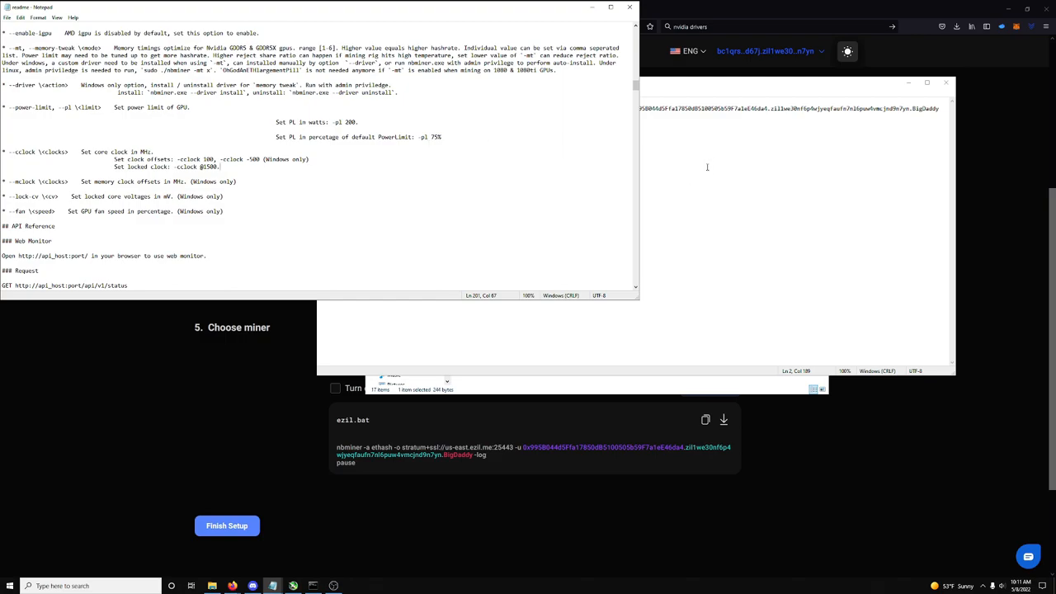
mouse_move(704, 169)
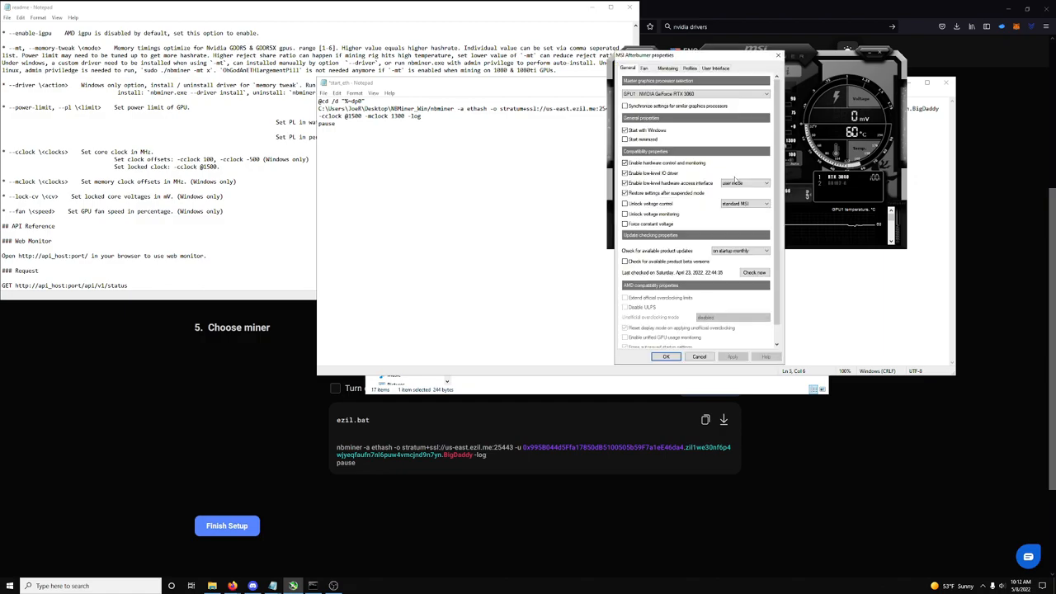
- Review the Fan tab curve and User Interface tab, then cancel without saving
left_click(643, 68)
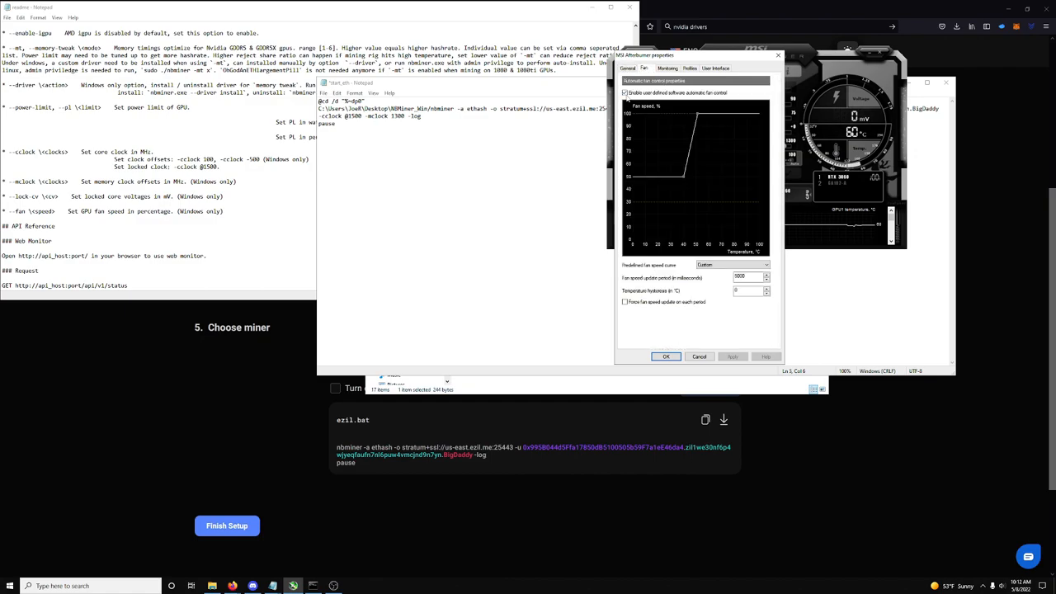
mouse_move(682, 185)
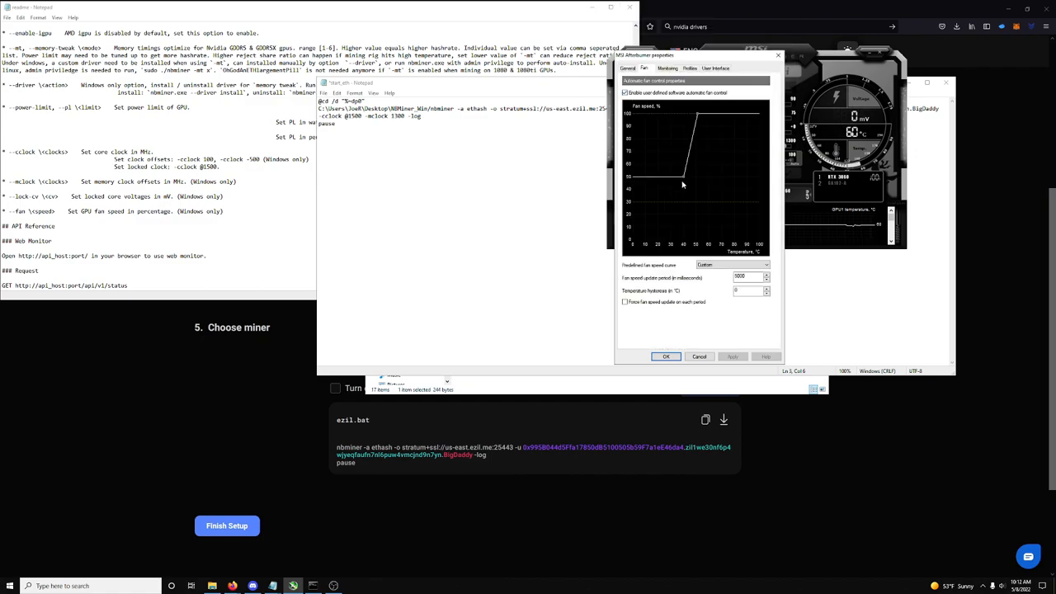
mouse_move(683, 176)
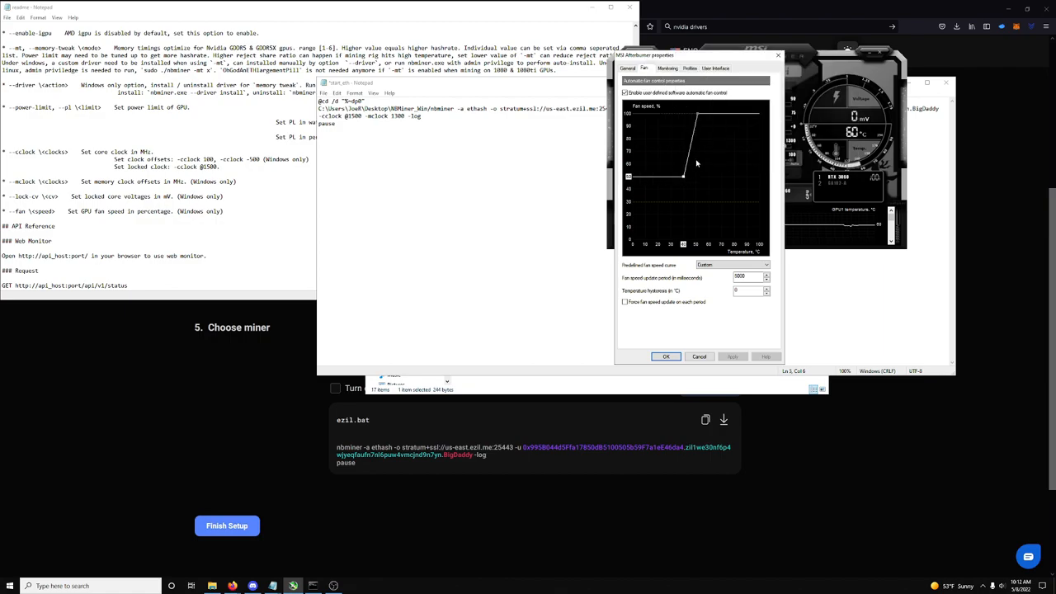
left_click_drag(697, 163, 683, 176)
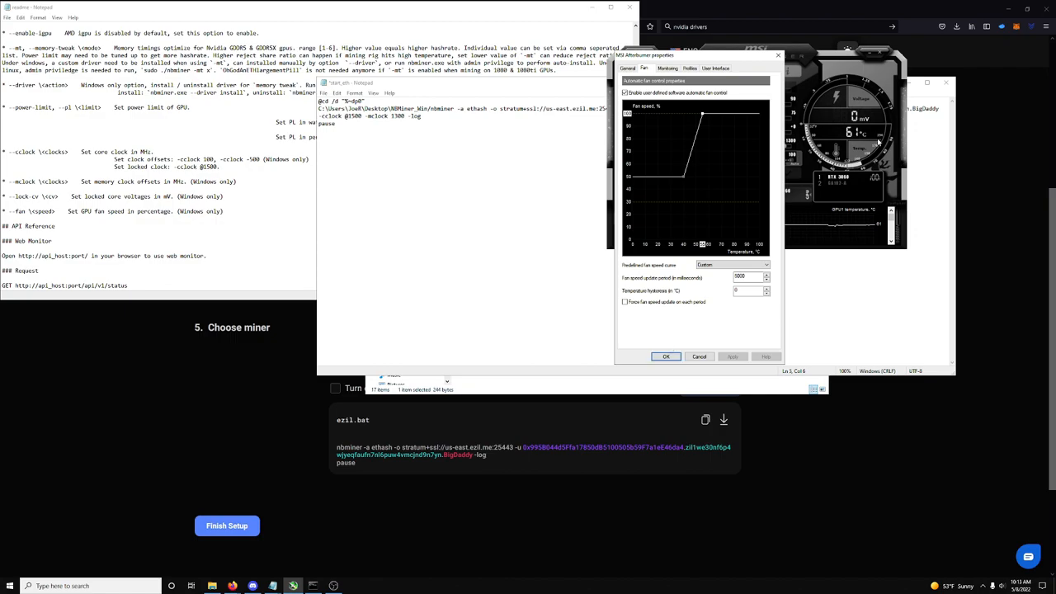
left_click(716, 67)
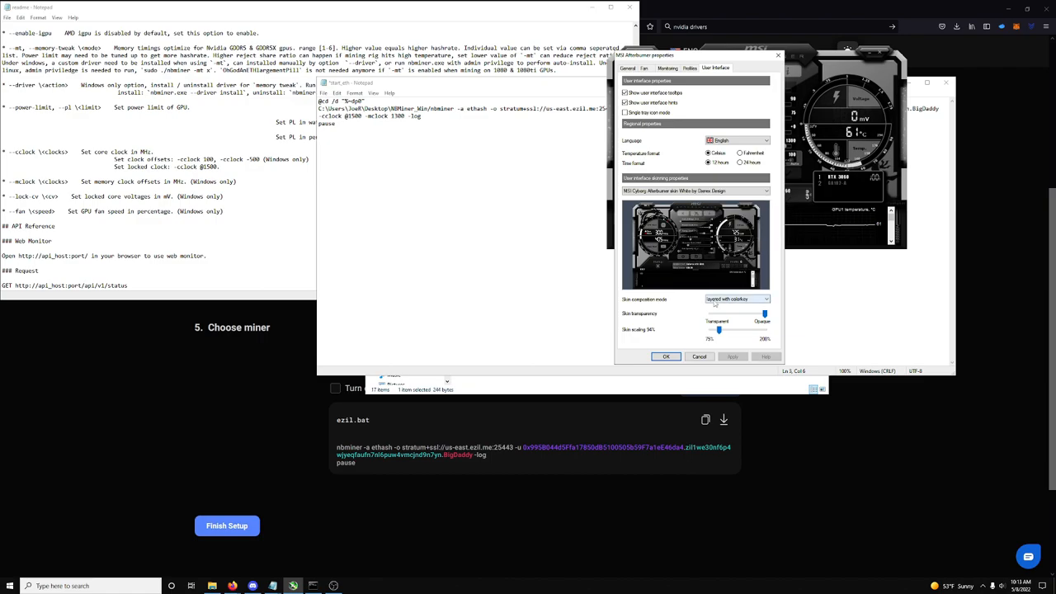
mouse_move(697, 280)
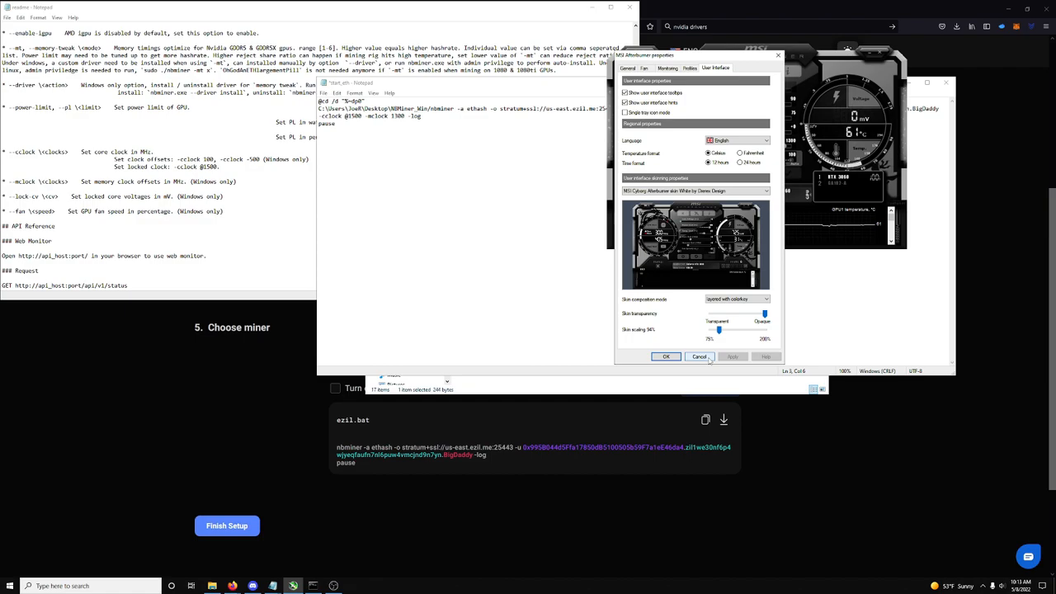
left_click(700, 356)
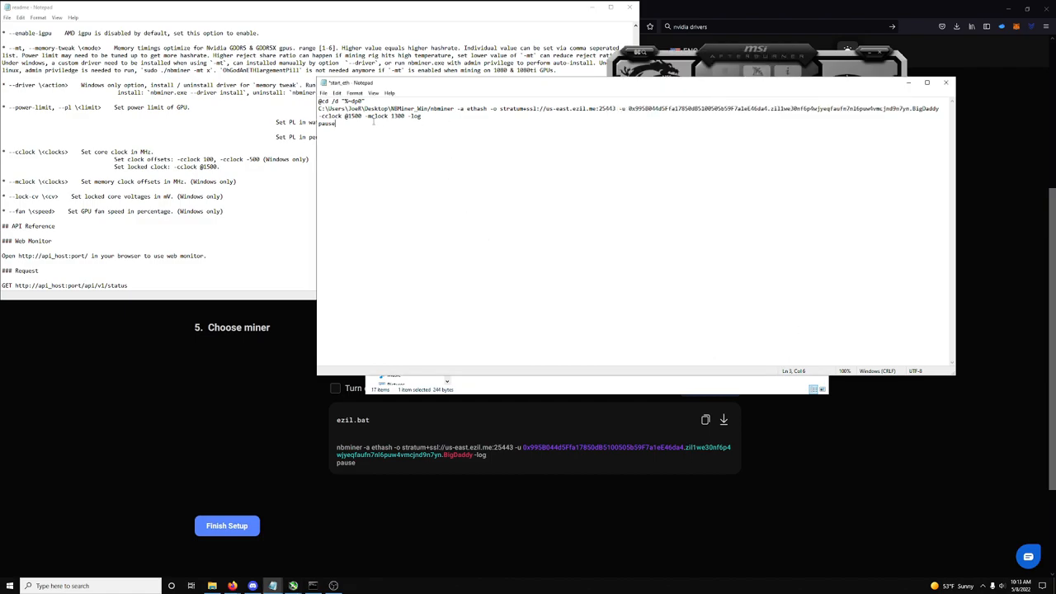
- Close Notepad, run start_eth as administrator, then check the miner window and MSI Afterburner
left_click(324, 92)
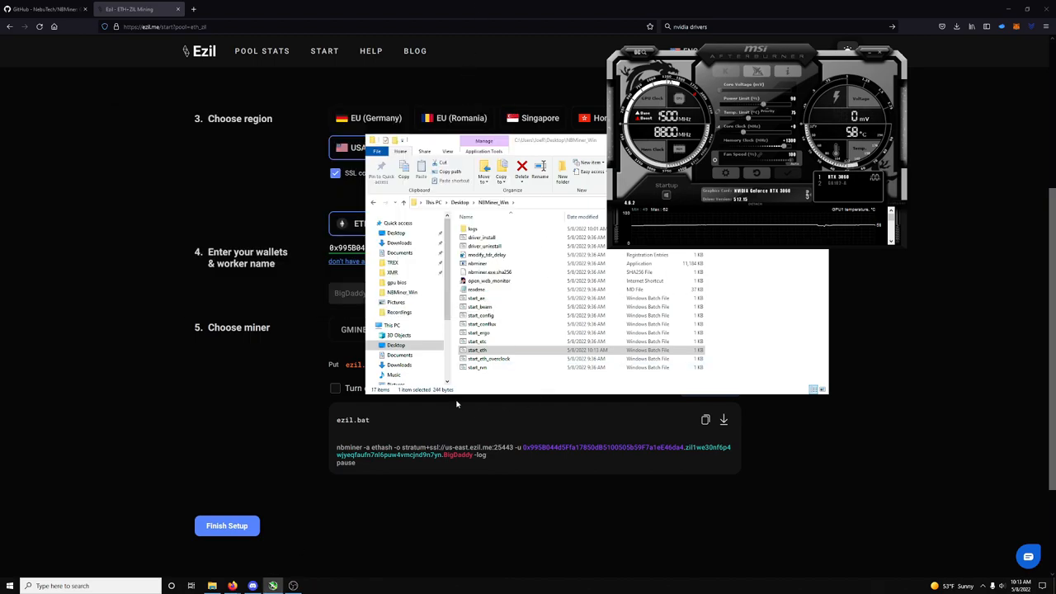
left_click(477, 350)
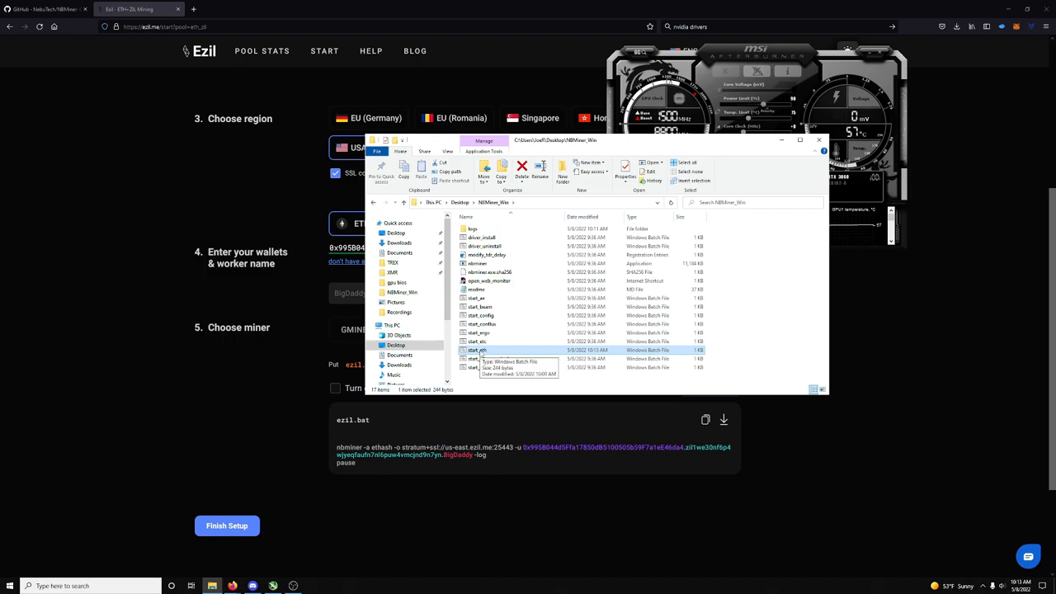
right_click(477, 350)
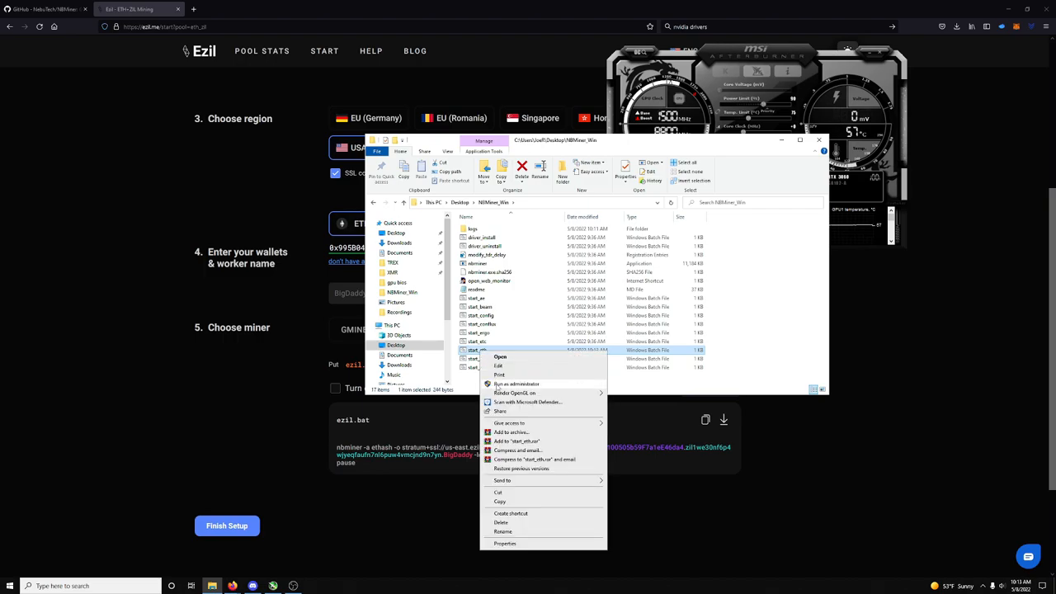
left_click(501, 357)
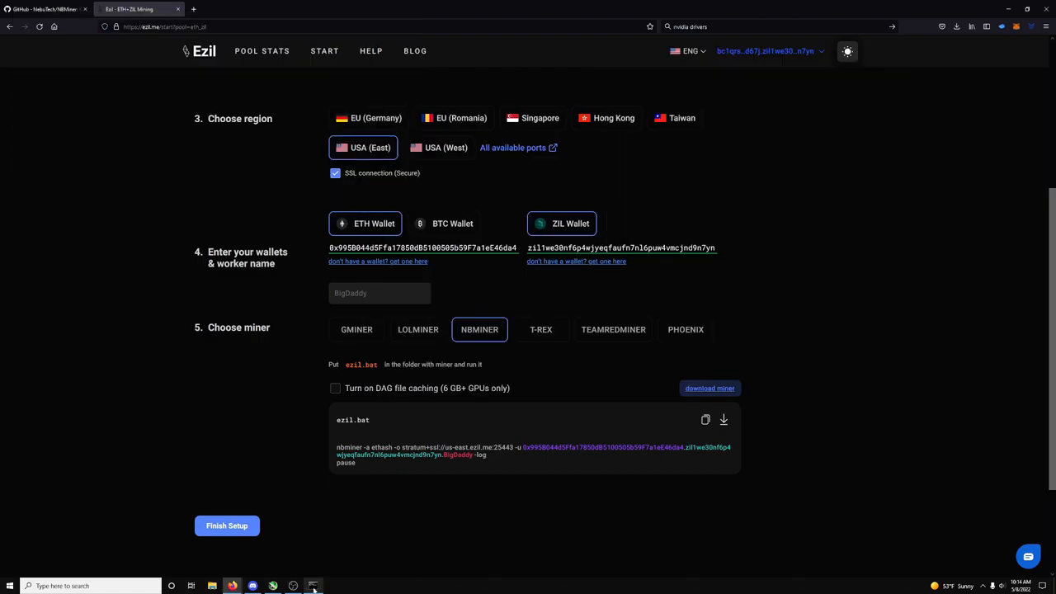
left_click(313, 586)
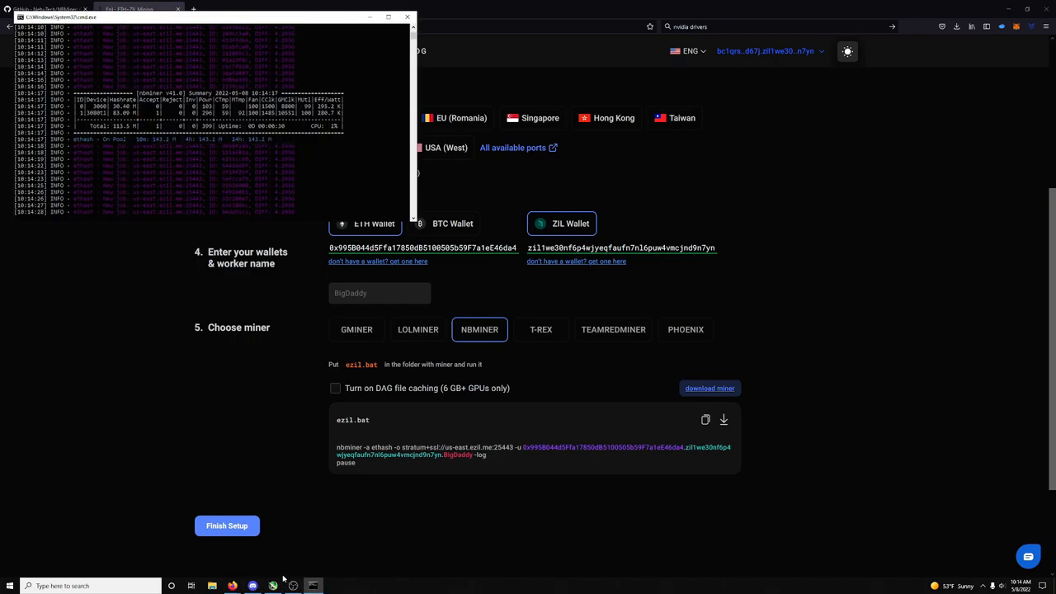
left_click(273, 586)
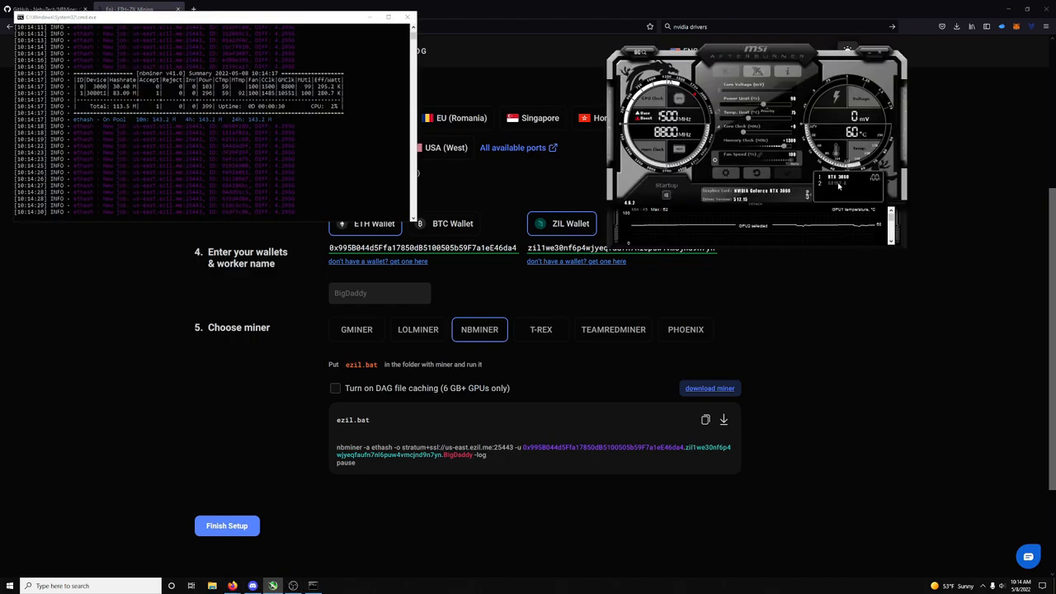